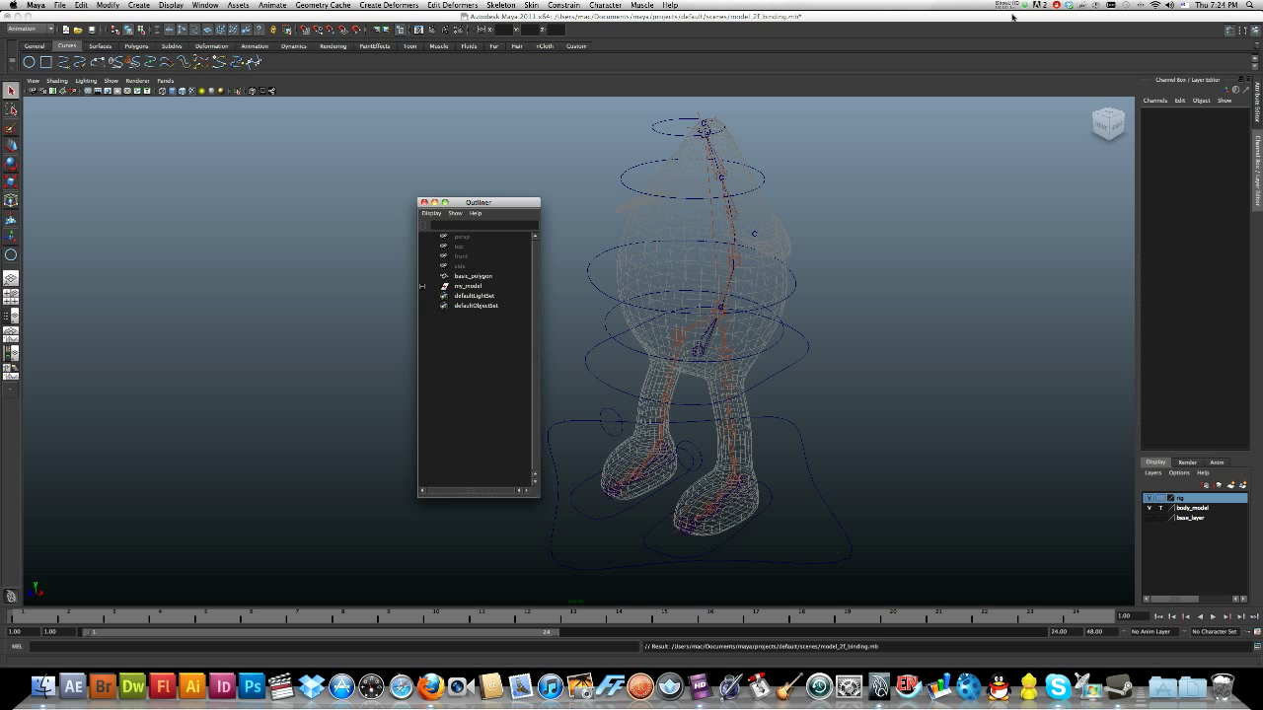
mouse_move(1049, 36)
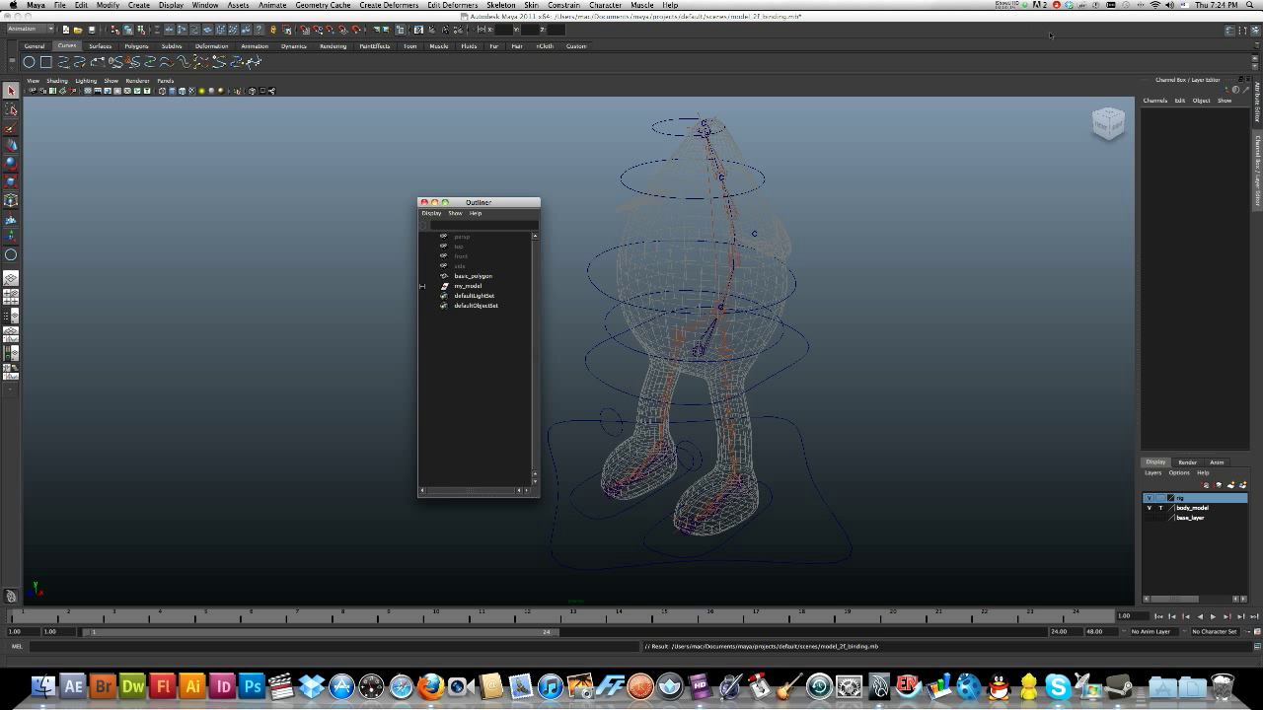
mouse_move(905, 287)
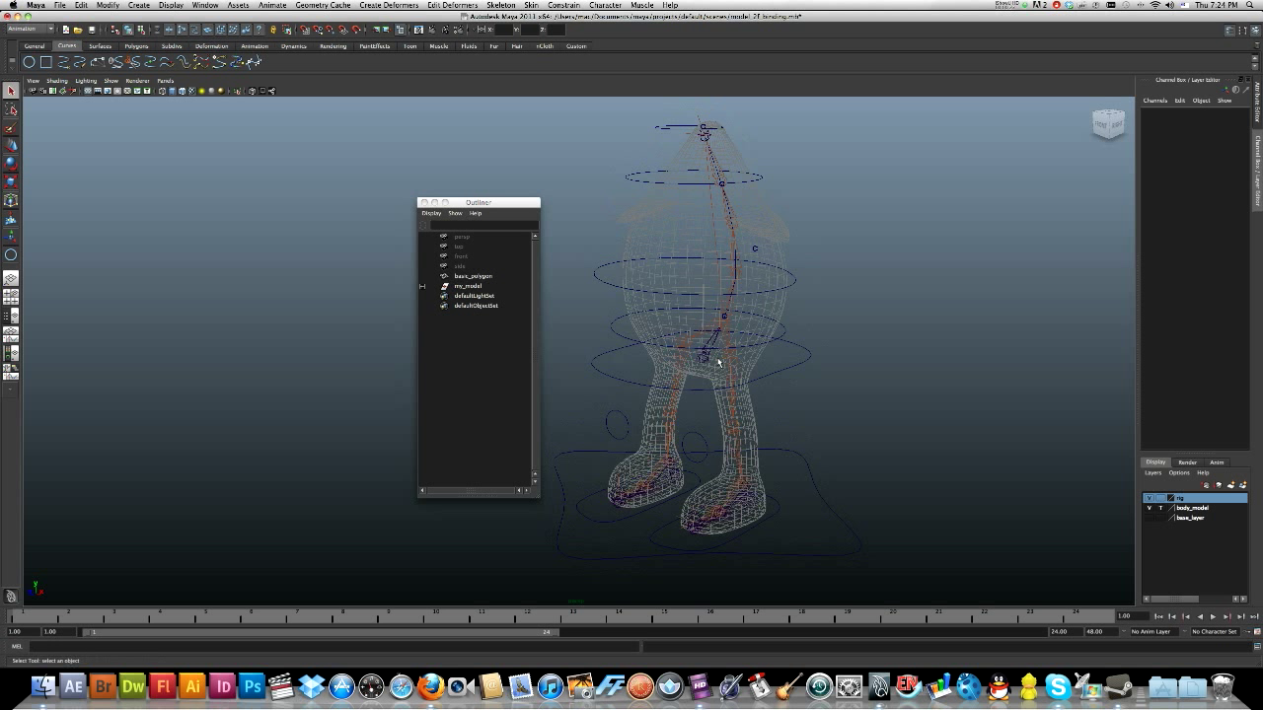
mouse_move(756, 381)
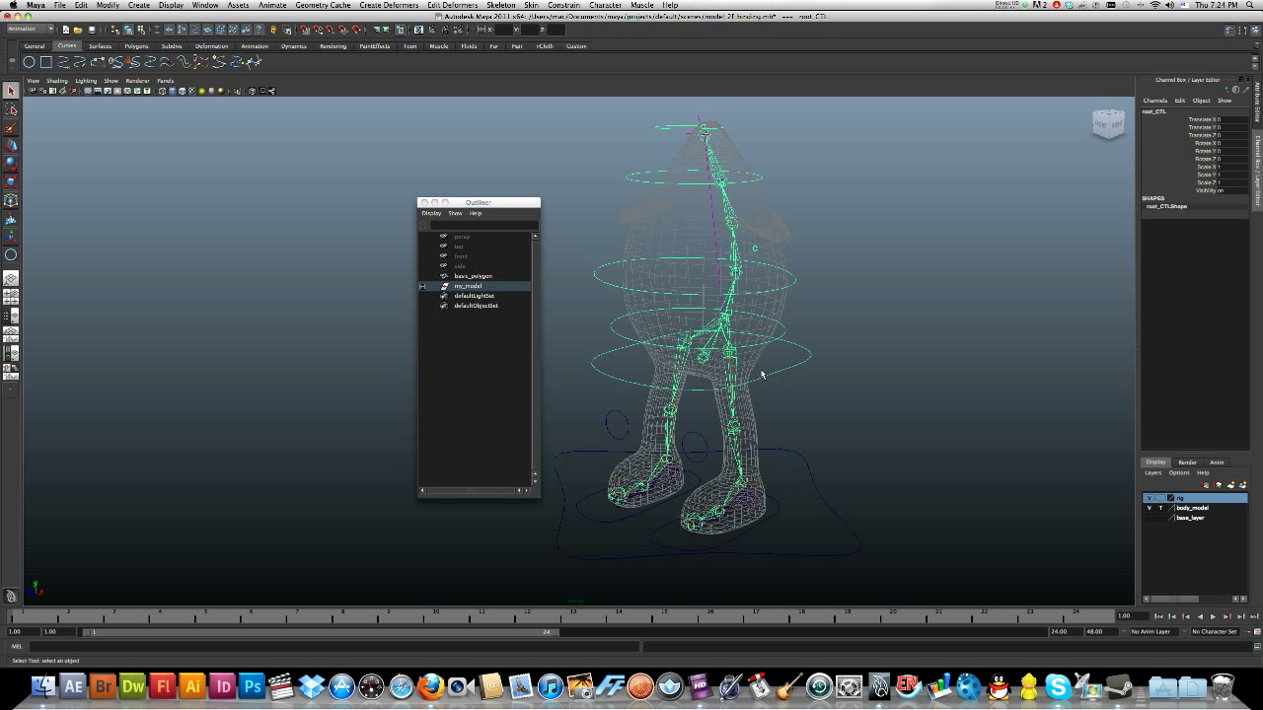
mouse_move(781, 436)
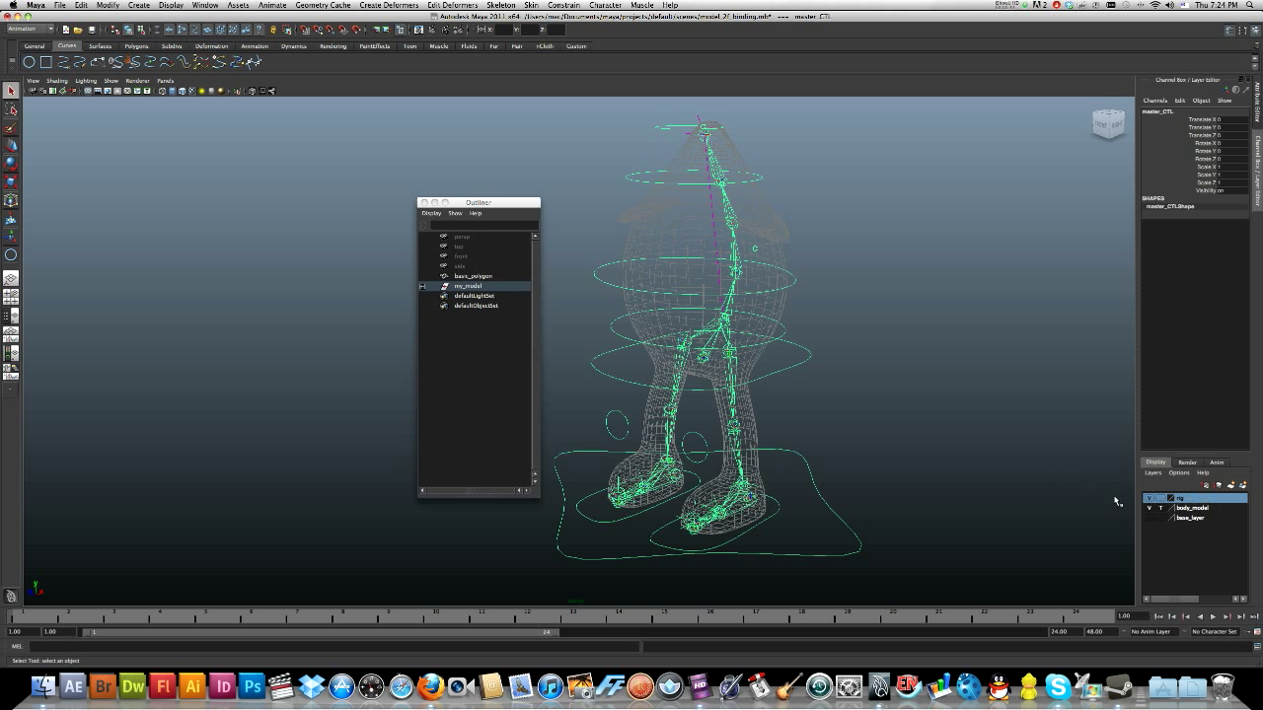
mouse_move(819, 496)
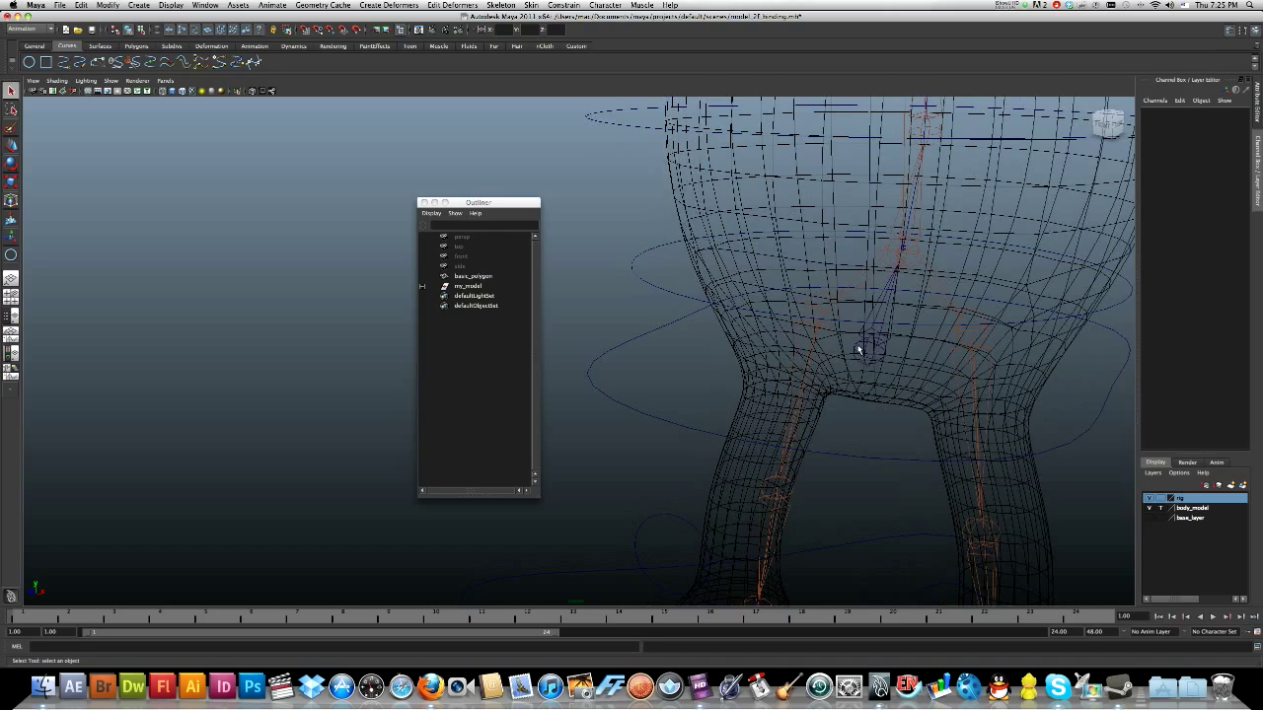
Select the root_jt joint, then add the body mesh to the selection
left_click(468, 286)
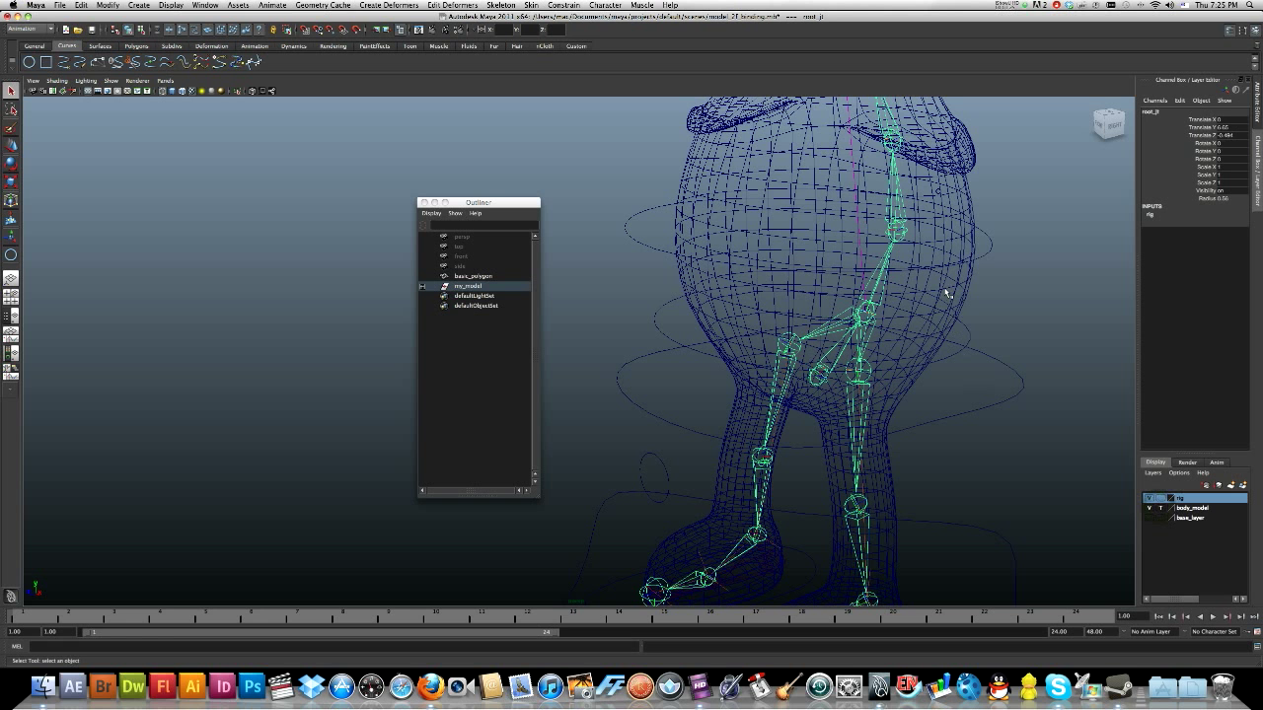
left_click(468, 286)
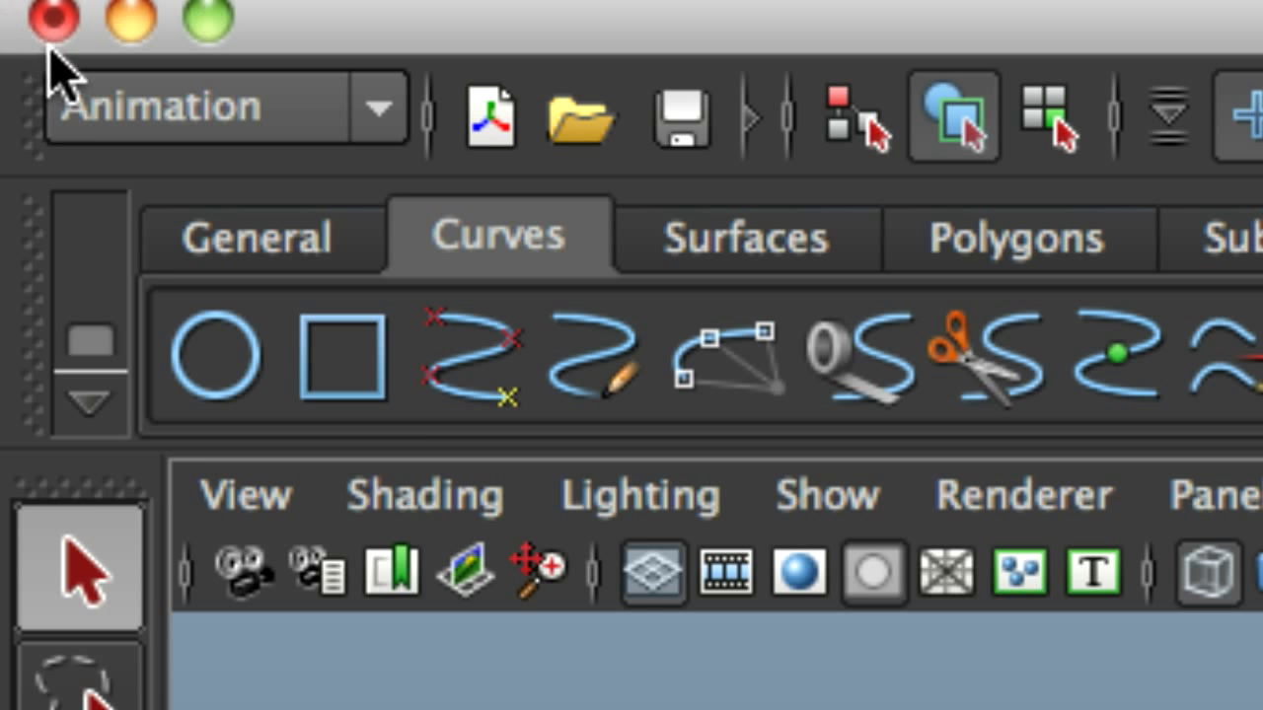
In the Animation menu set, smooth-bind the mesh using Closest in hierarchy
left_click(383, 106)
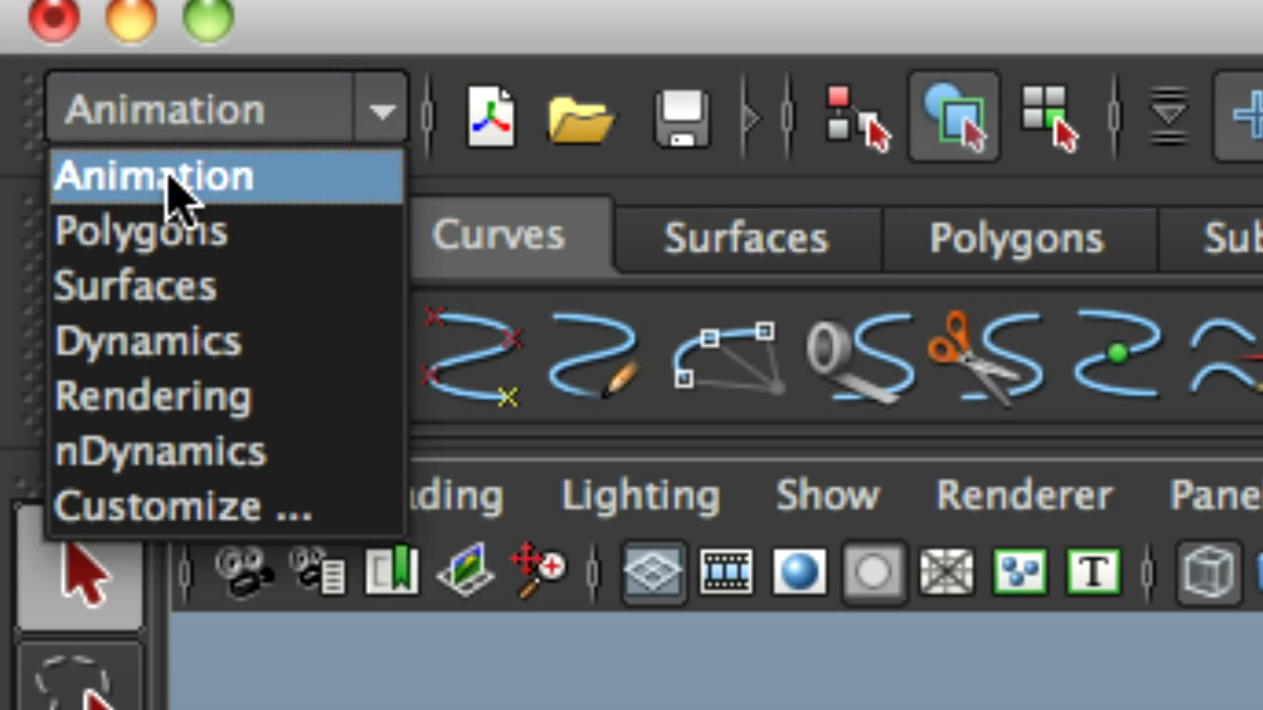
left_click(153, 176)
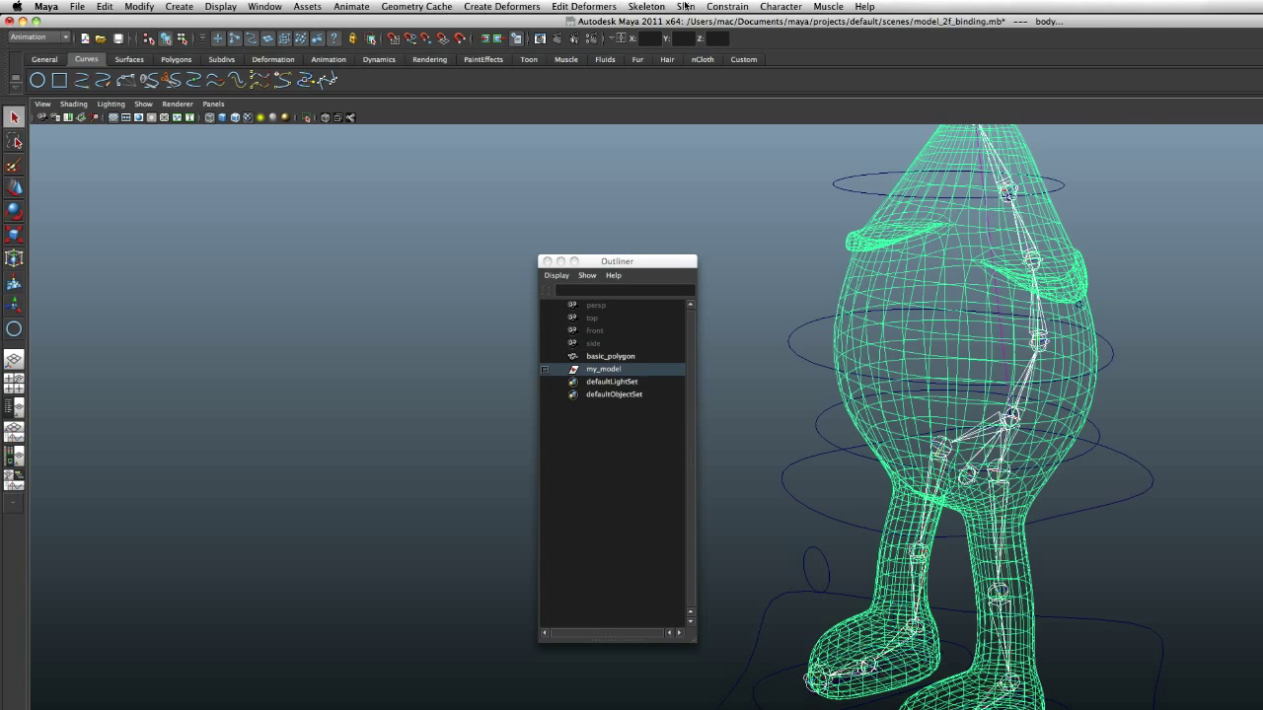
left_click(684, 6)
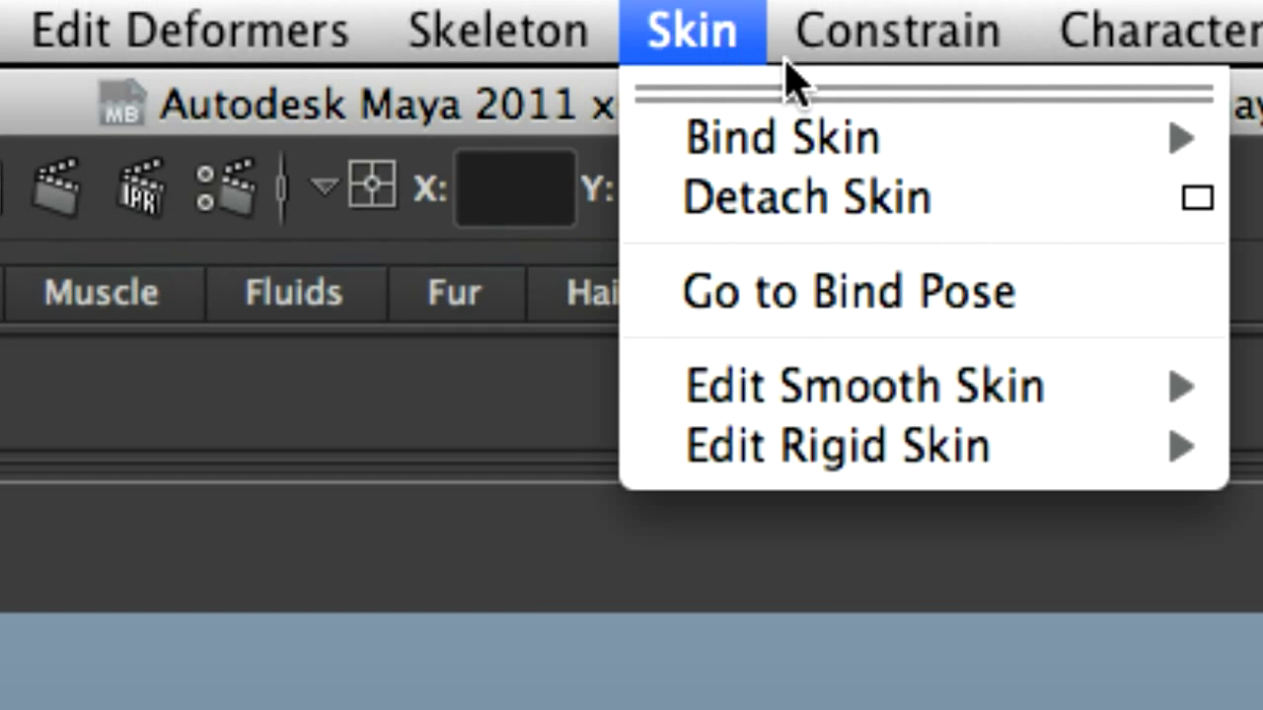
mouse_move(747, 71)
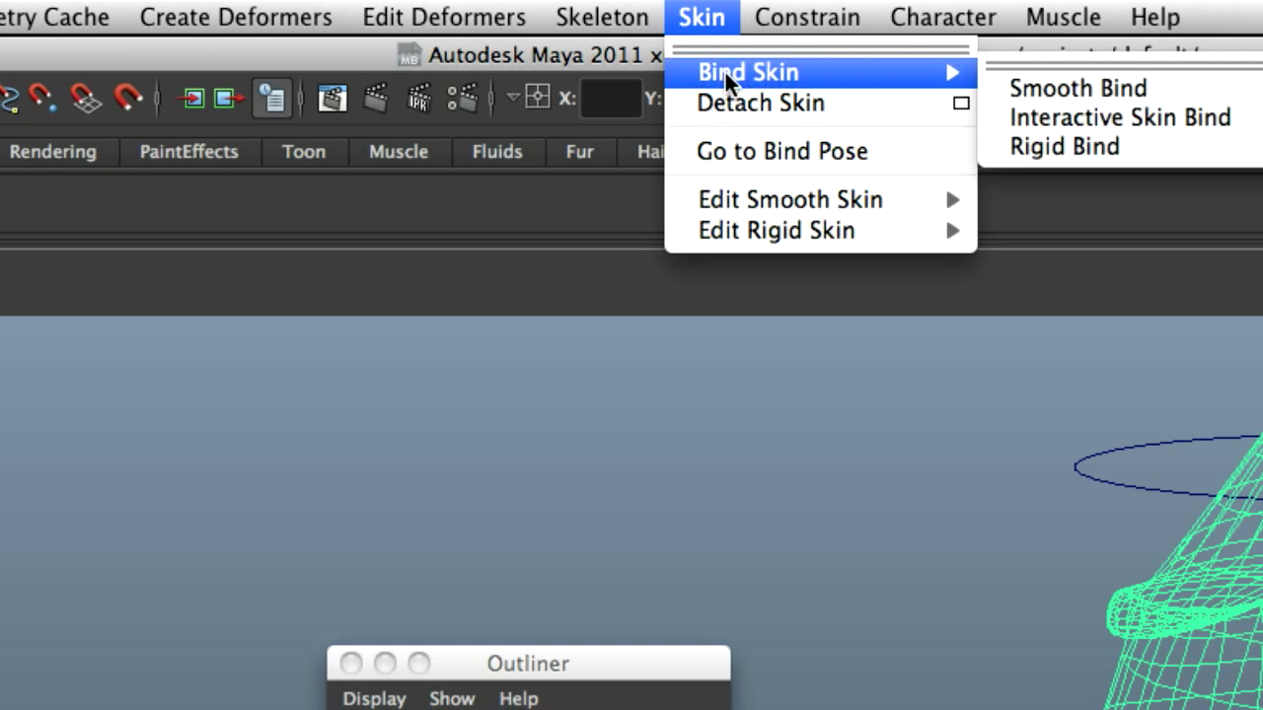
mouse_move(1075, 88)
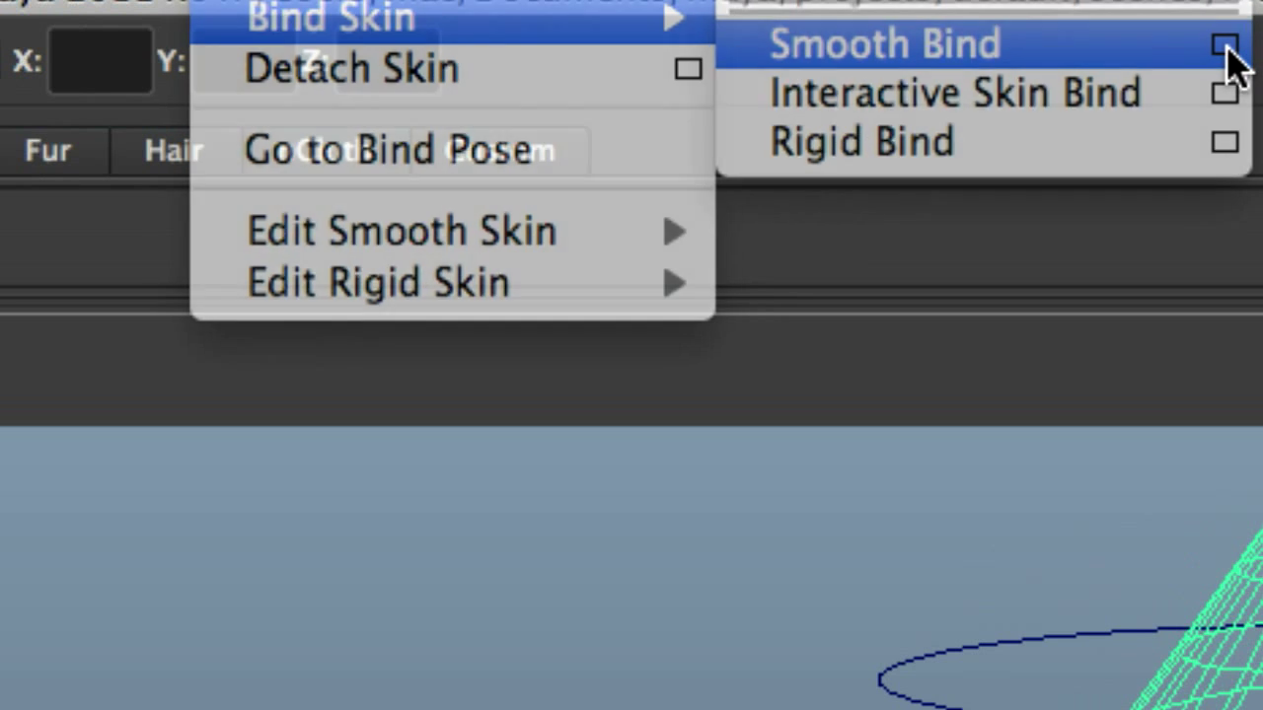
left_click(1225, 45)
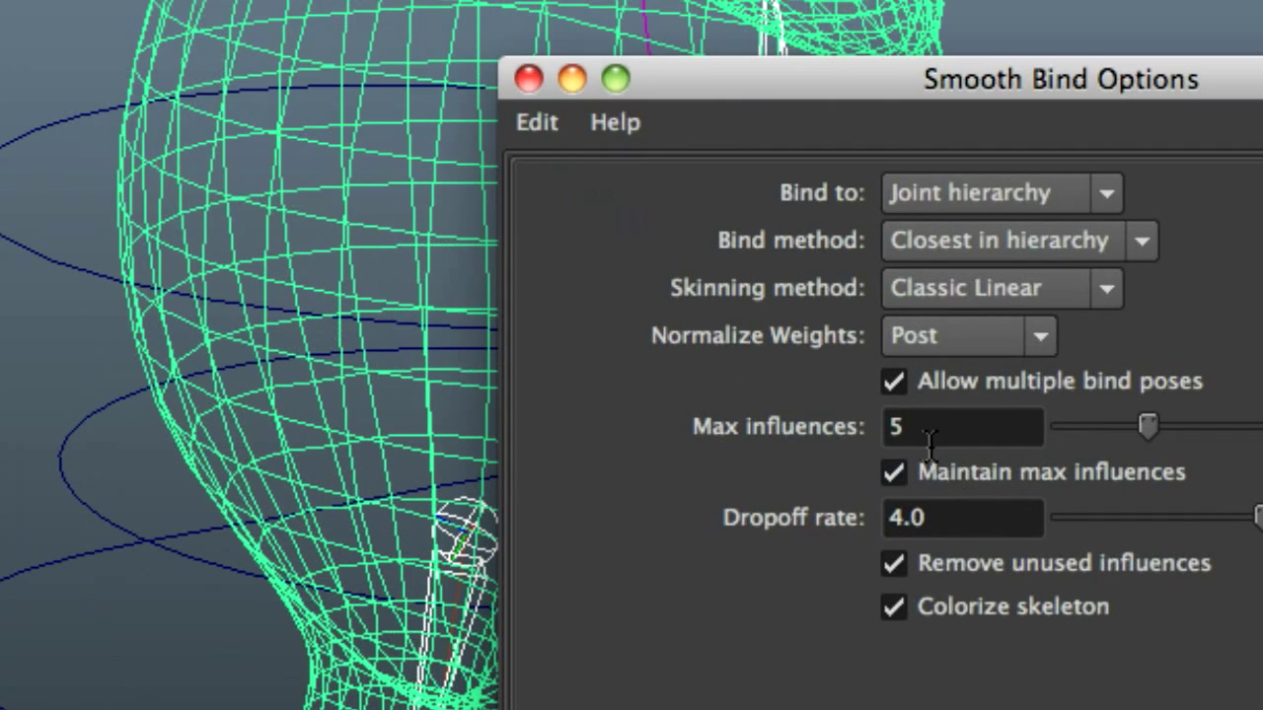
mouse_move(918, 439)
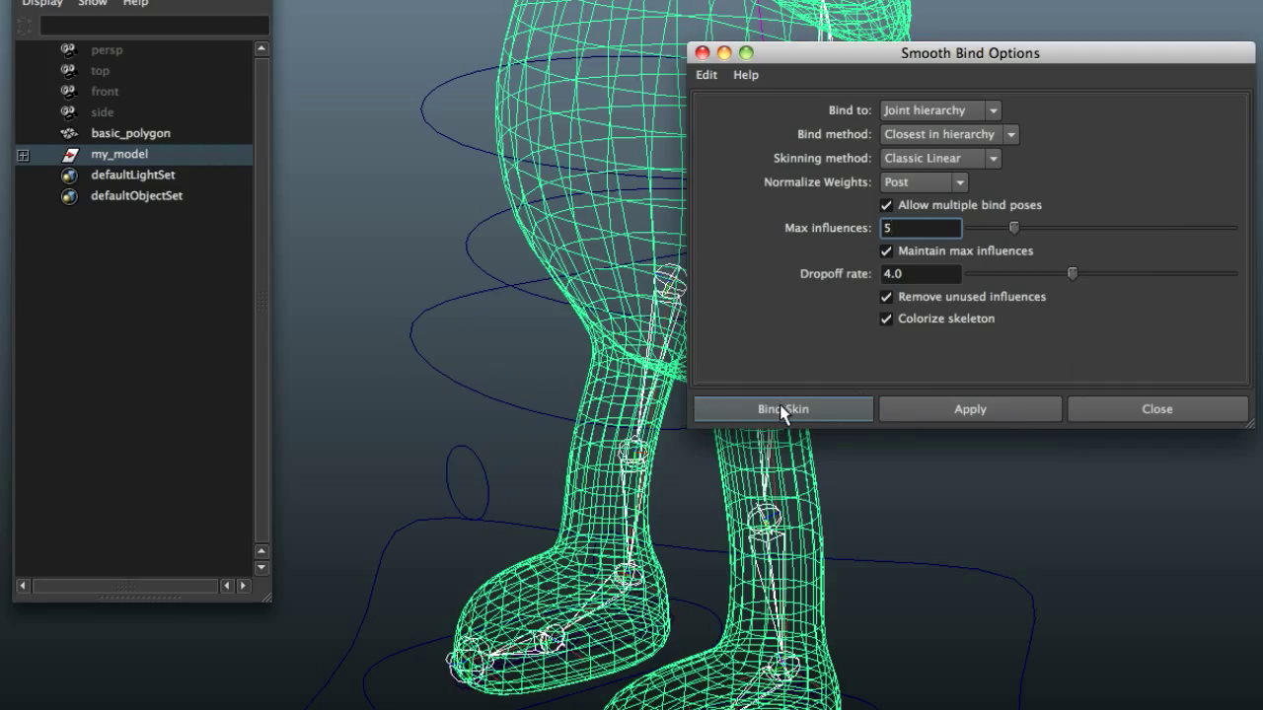
left_click(782, 409)
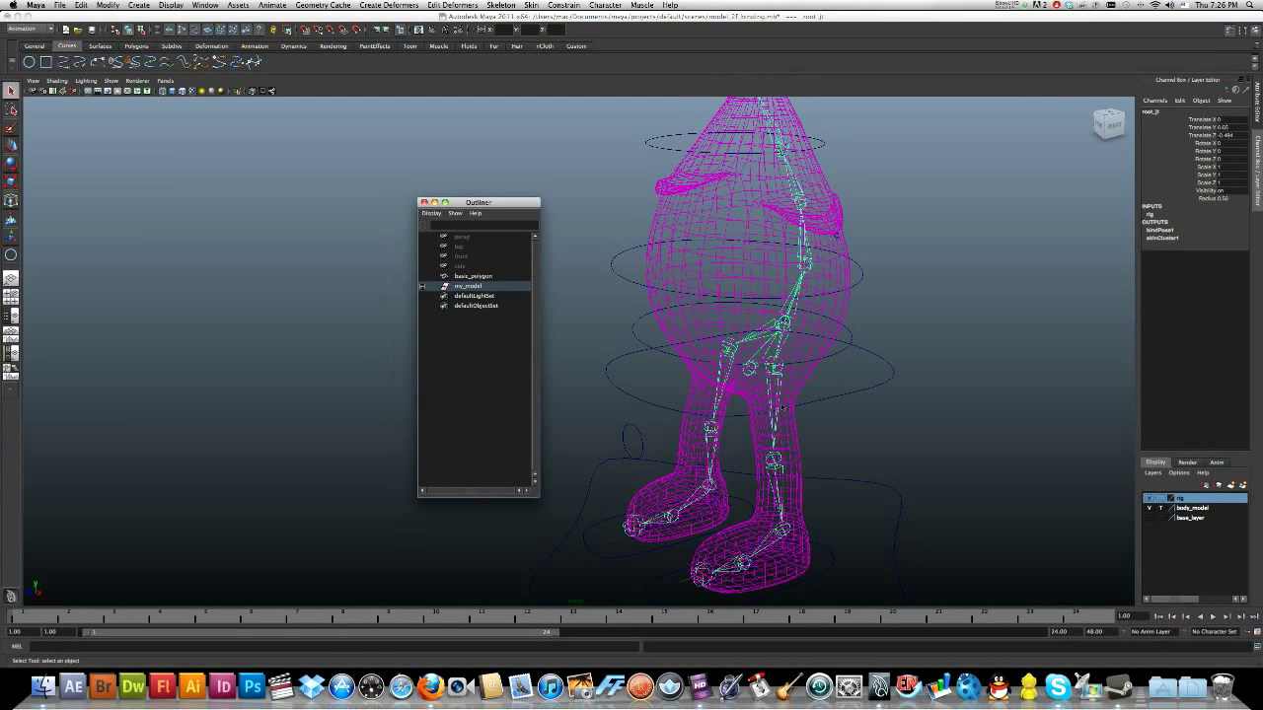
Lower root_CTL to test the leg deformation, then reselect the body mesh
left_click(915, 424)
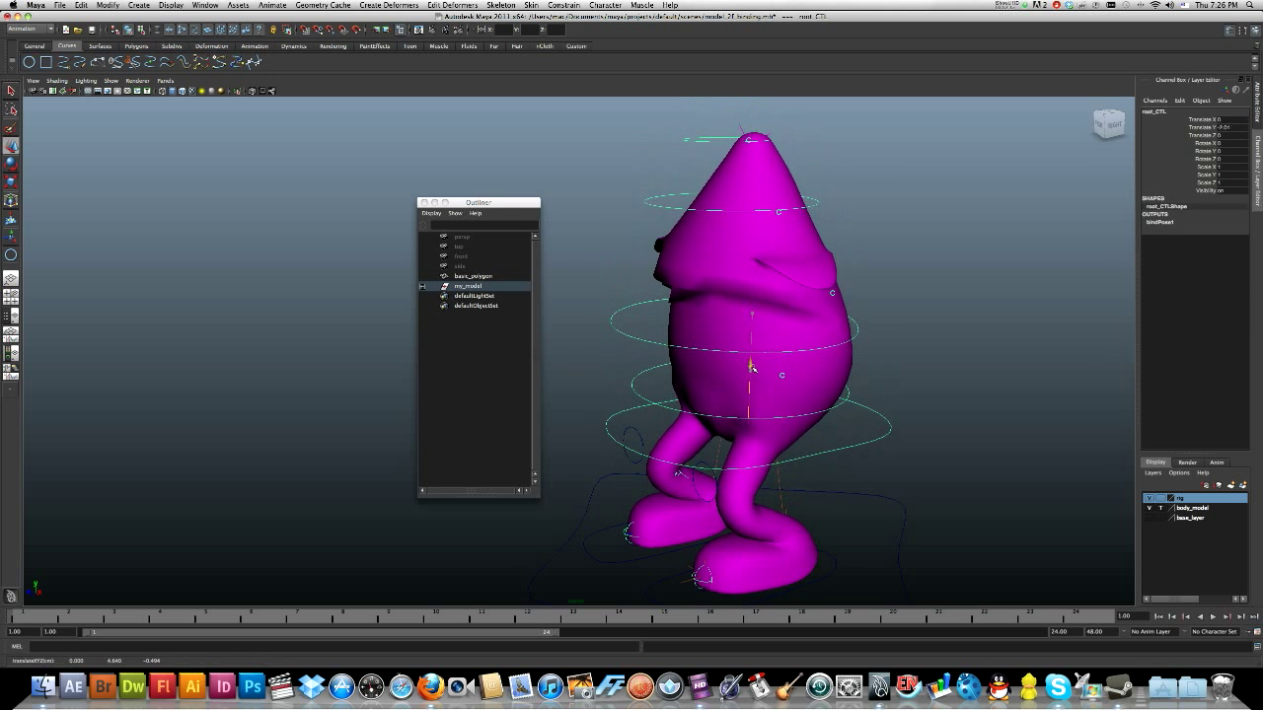
left_click_drag(750, 365, 730, 355)
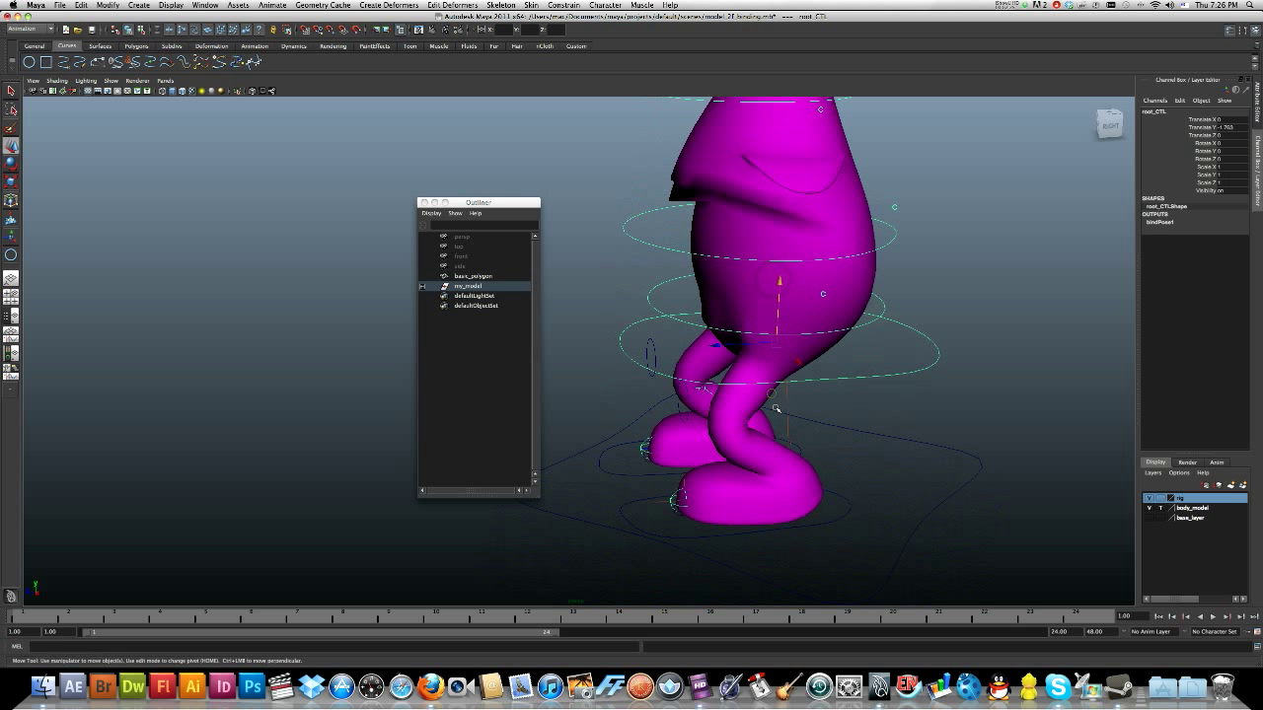
left_click(815, 525)
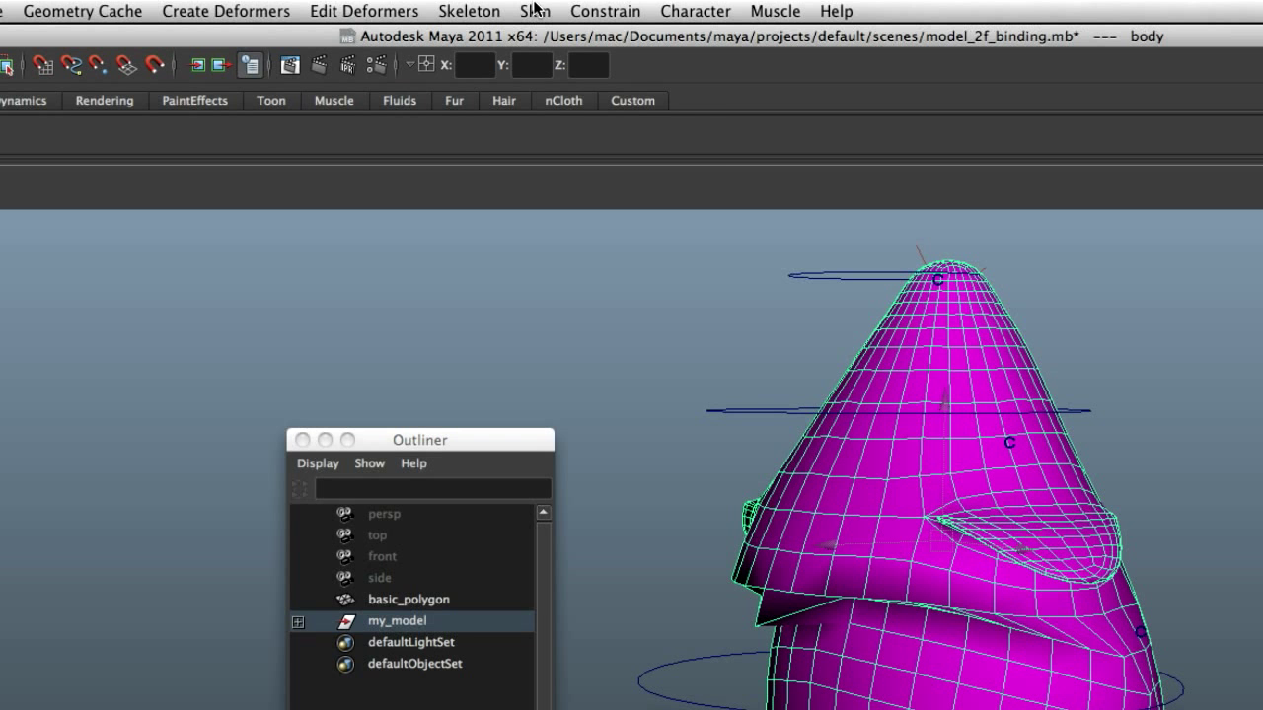
Activate the Paint Skin Weights Tool, move the Outliner aside, and orbit to the back
left_click(535, 11)
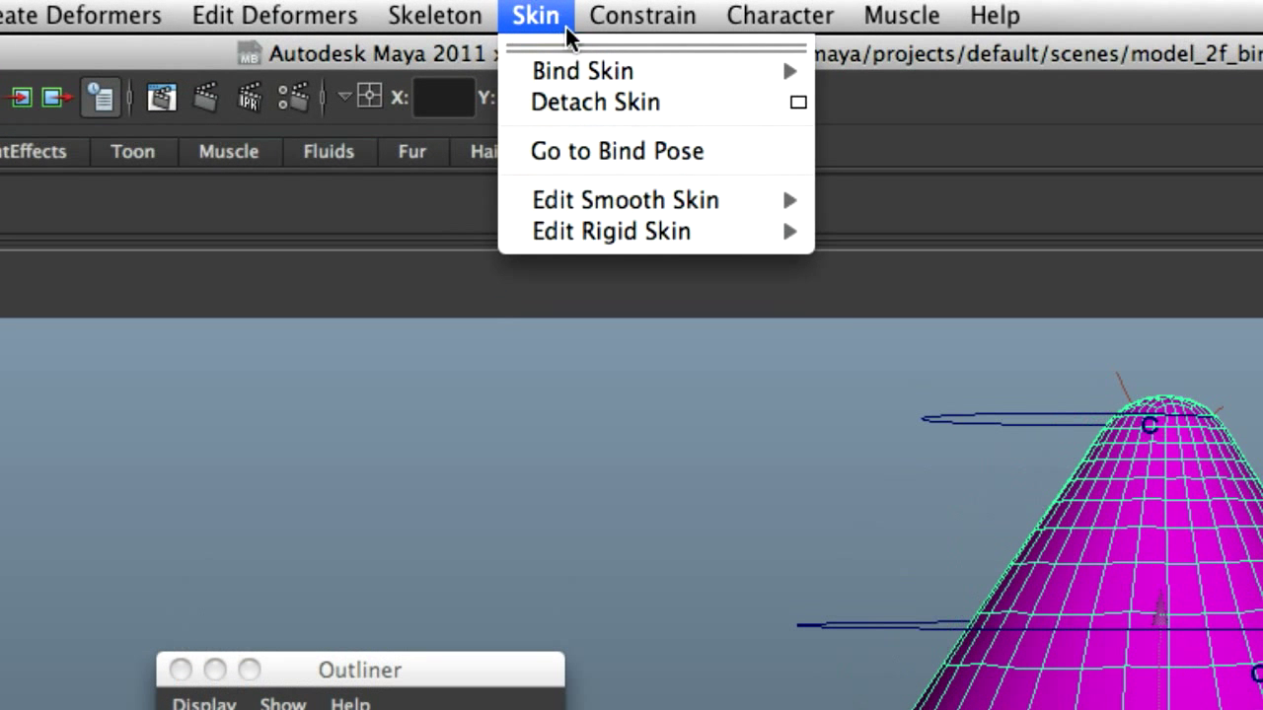
mouse_move(626, 199)
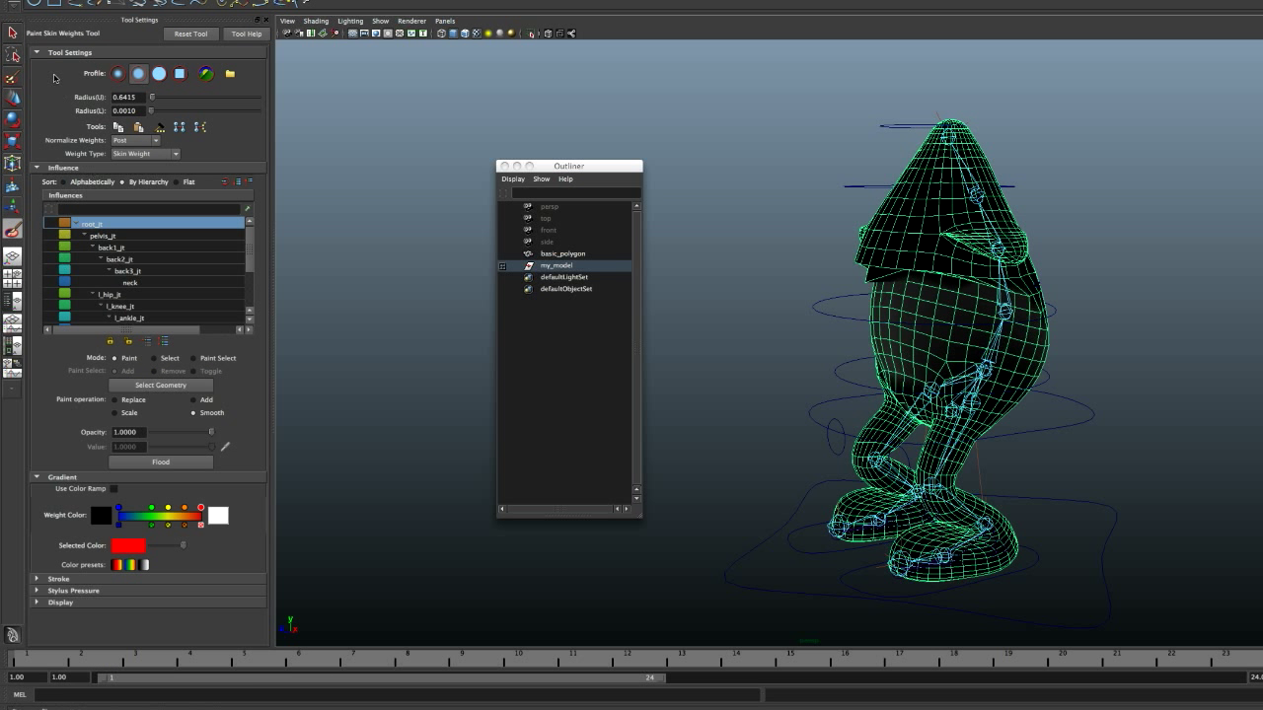
left_click_drag(568, 166, 319, 150)
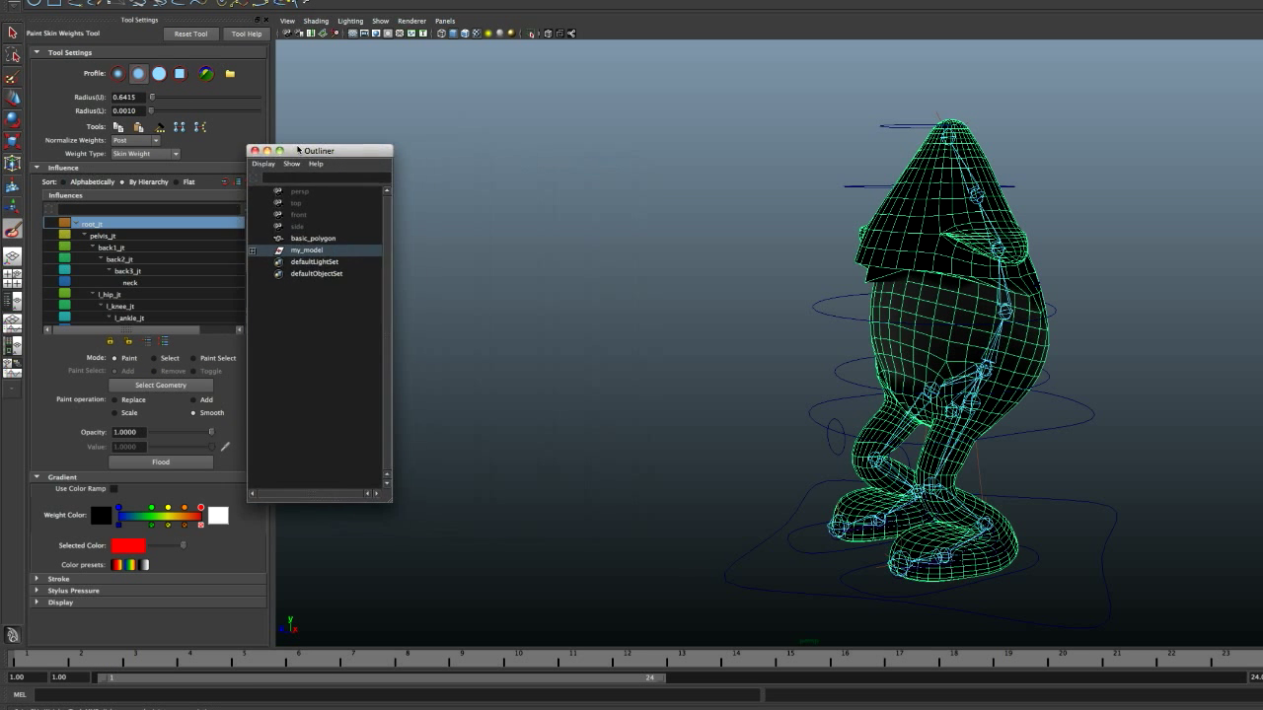
left_click_drag(319, 150, 394, 123)
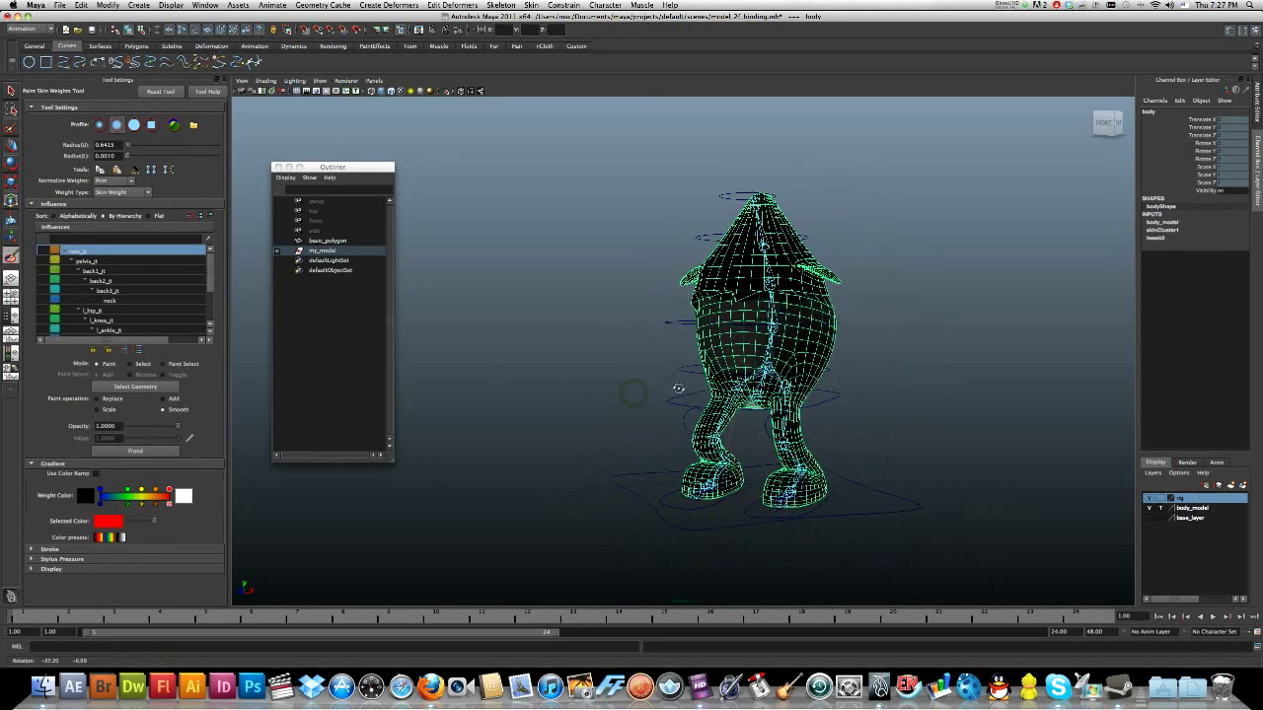
left_click(94, 259)
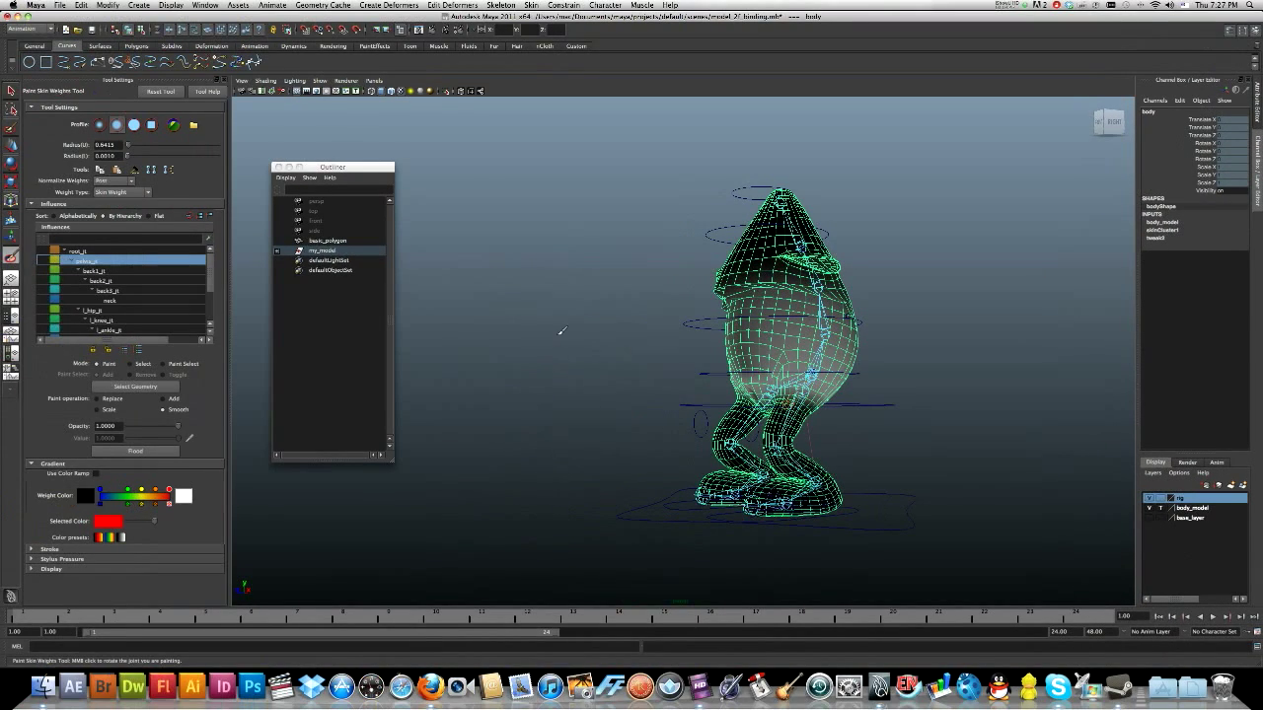
left_click(94, 271)
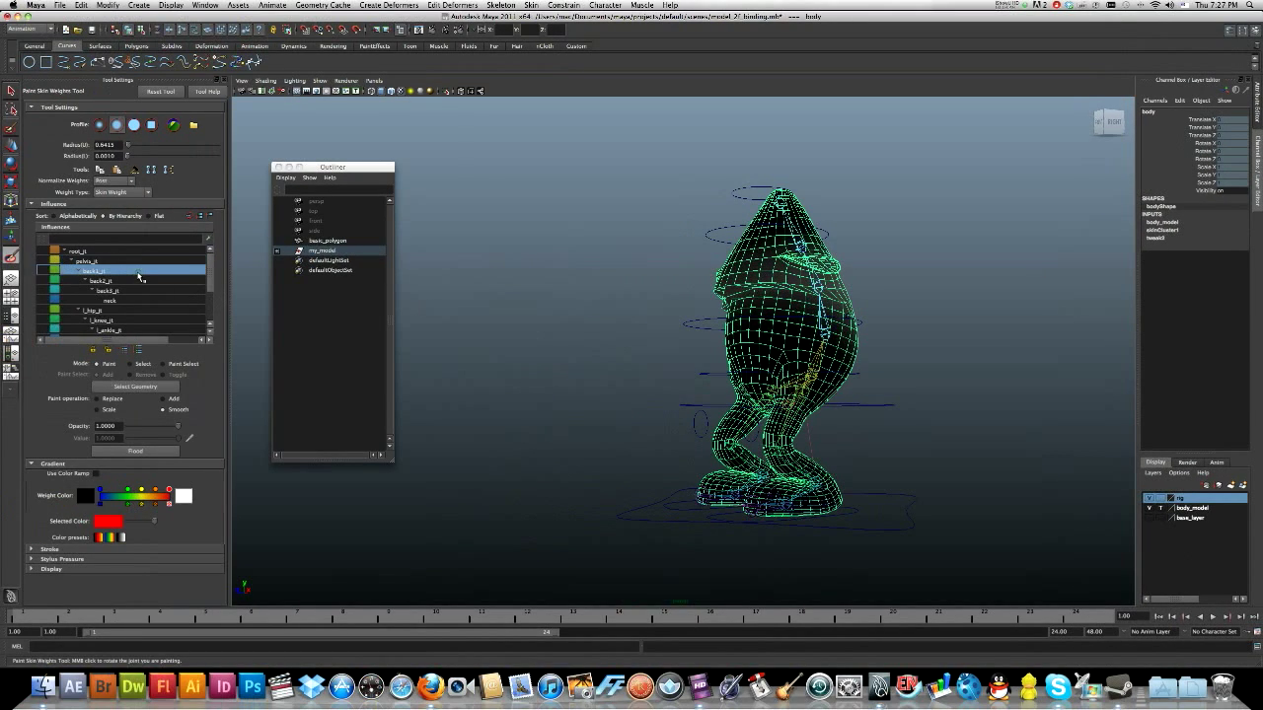
mouse_move(488, 291)
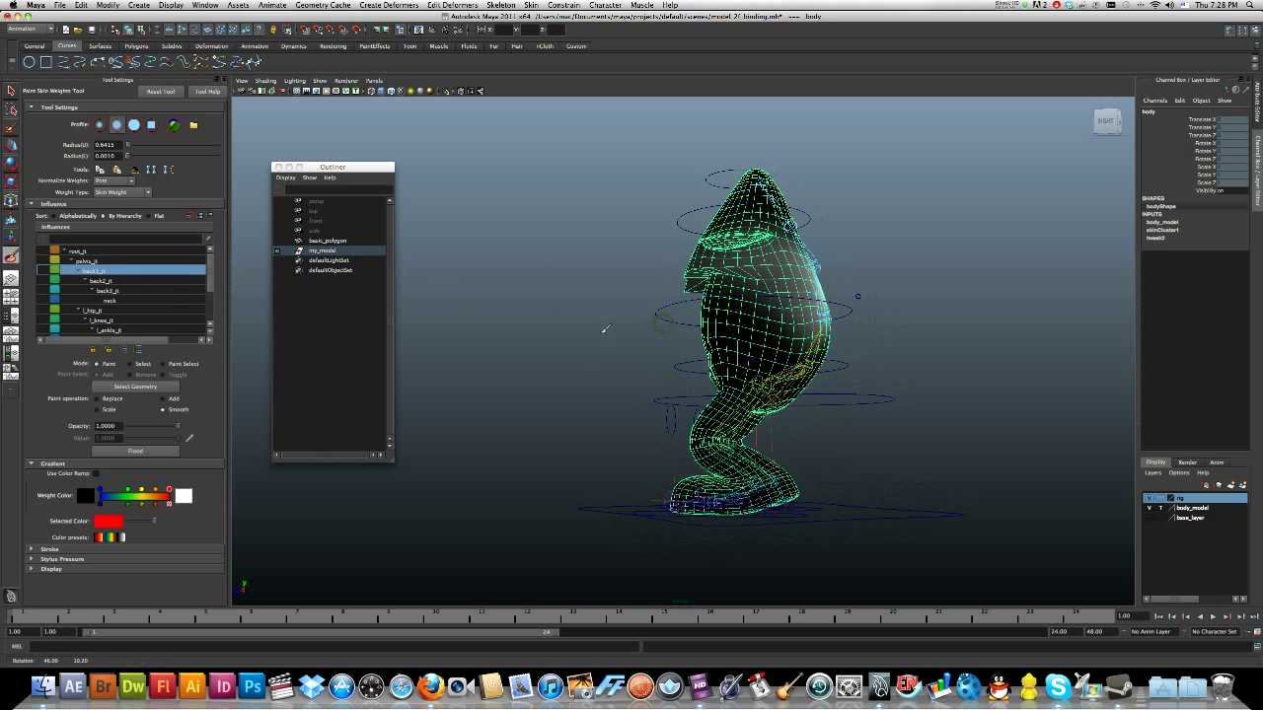
left_click(99, 282)
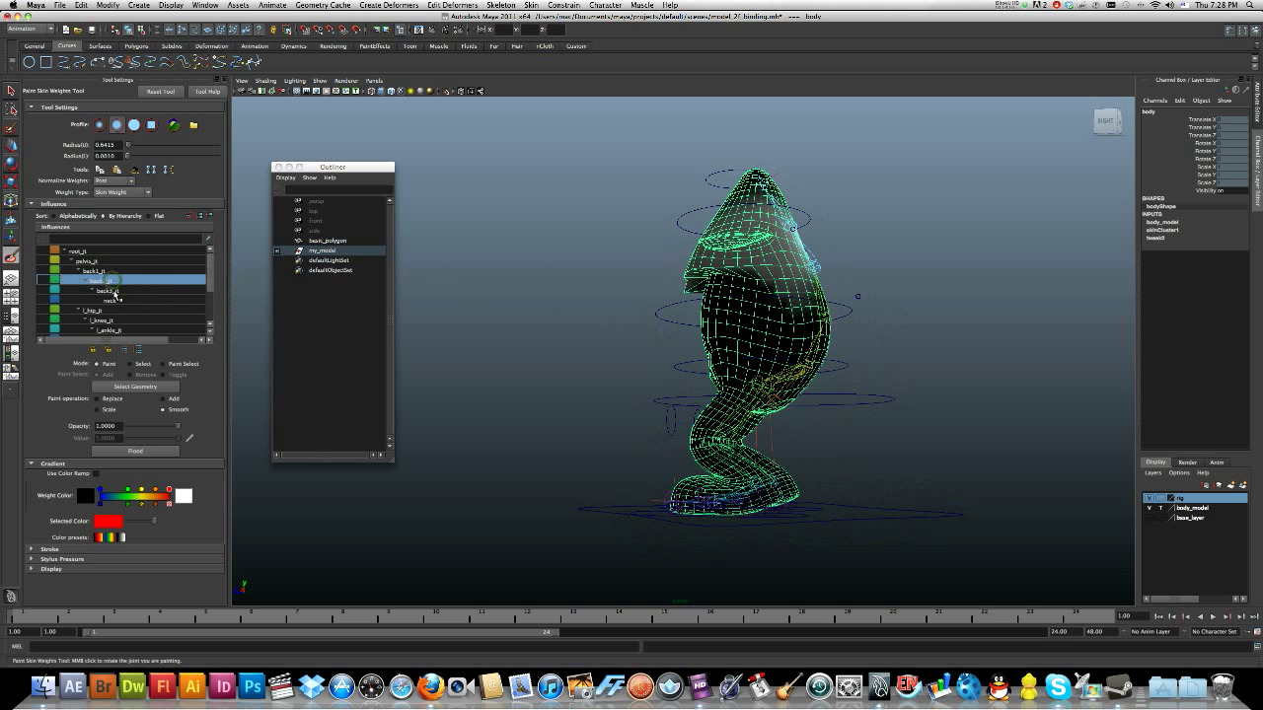
left_click(108, 300)
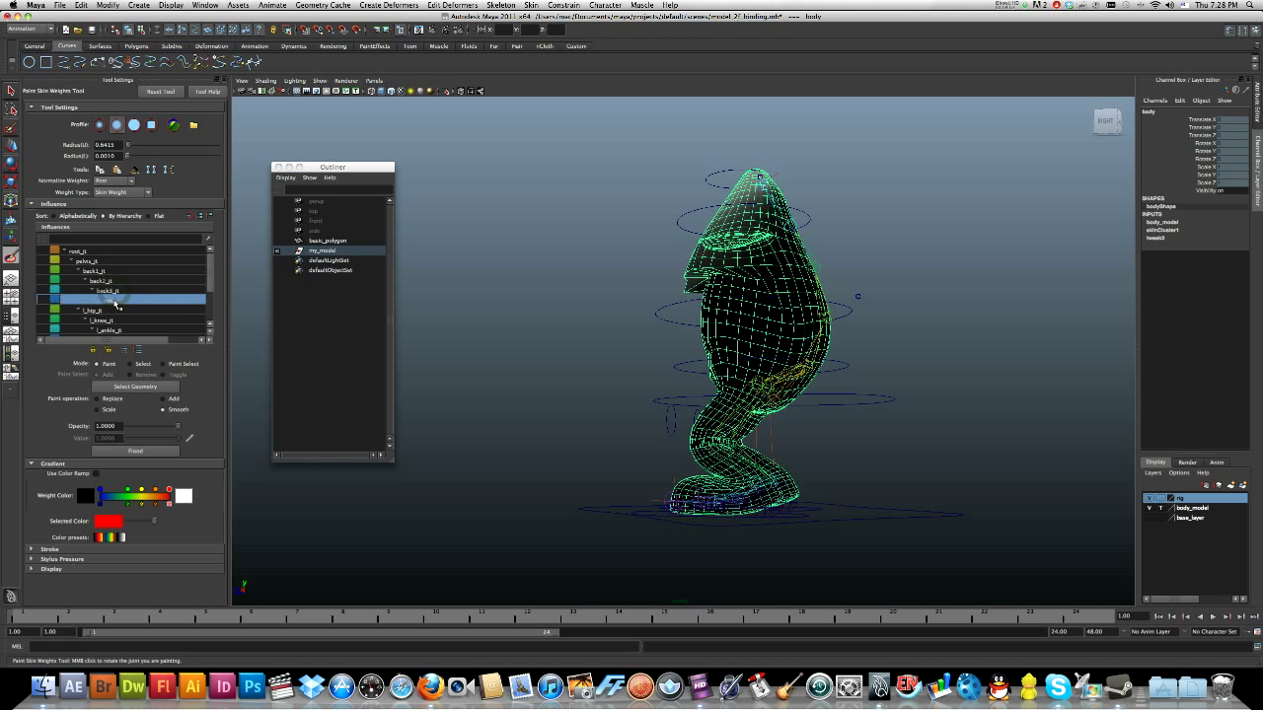
left_click(93, 308)
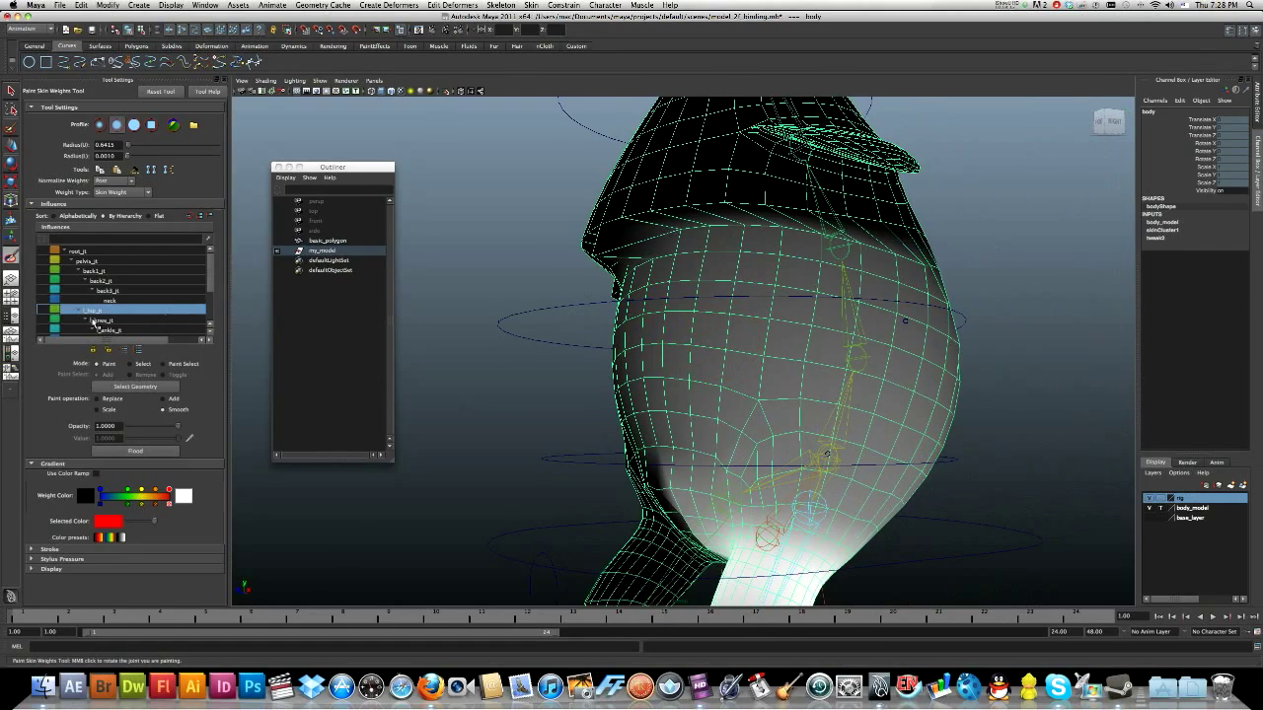
left_click(104, 329)
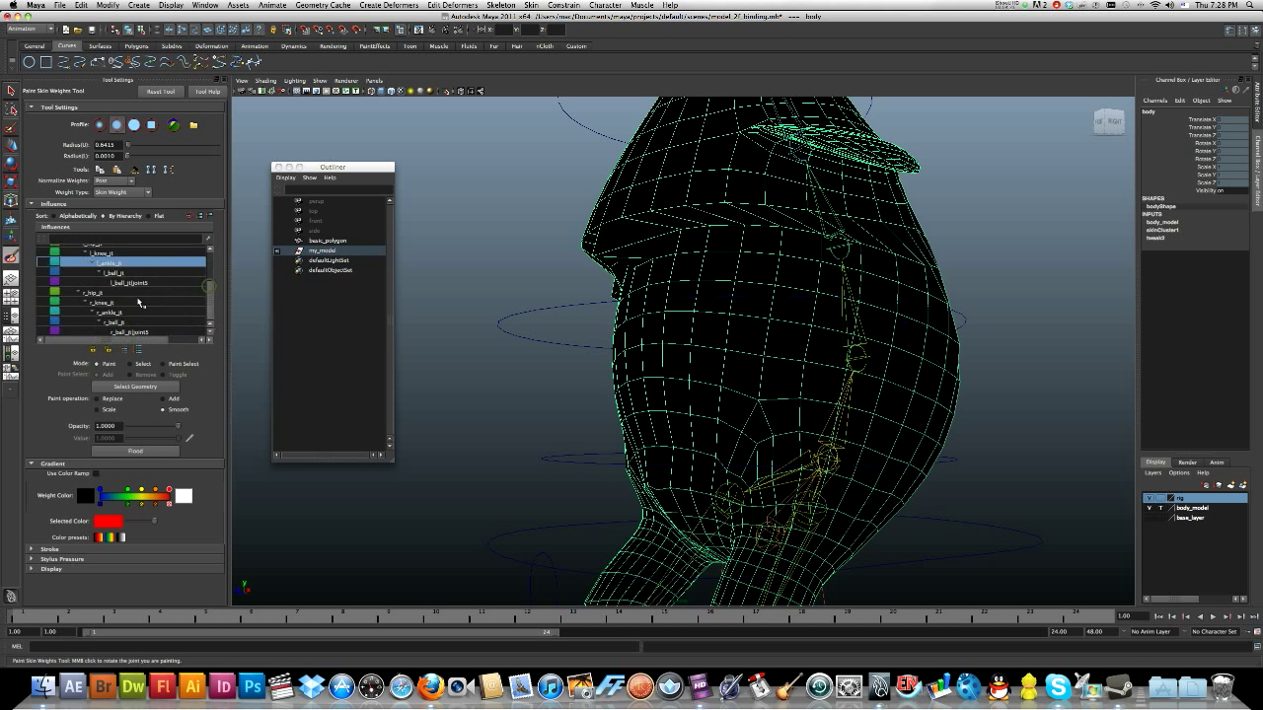
left_click(123, 281)
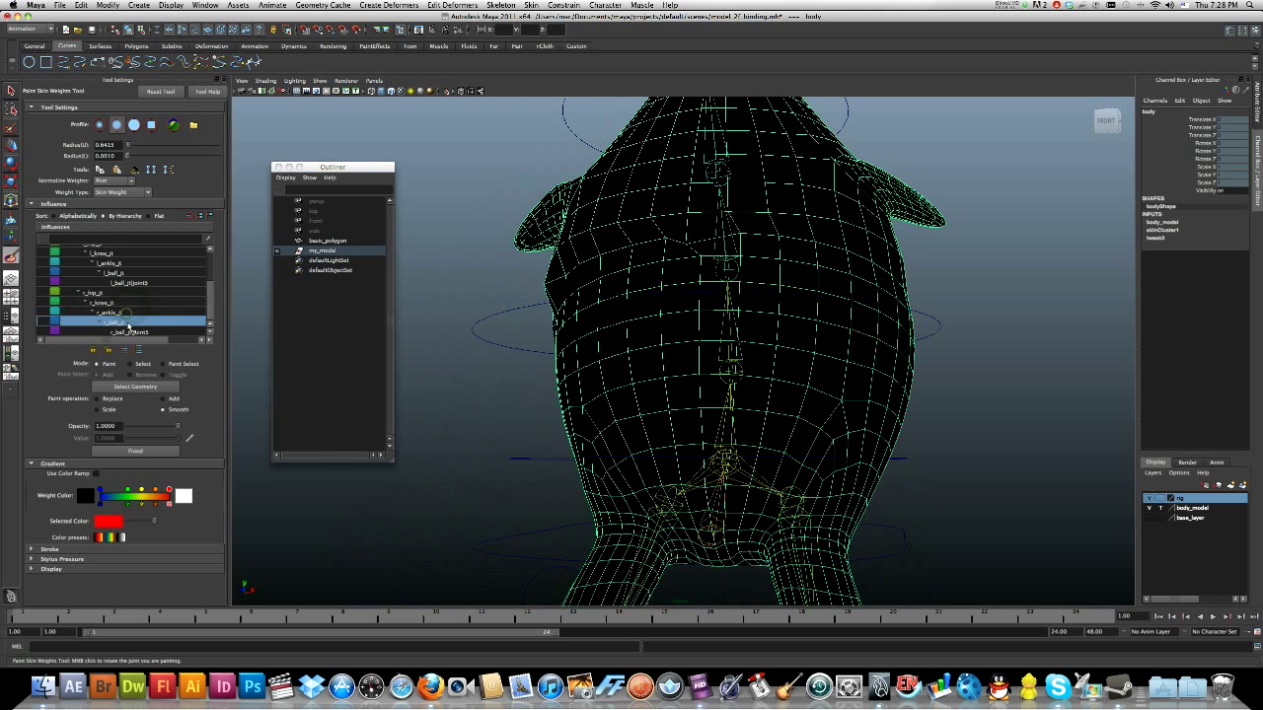
left_click(119, 331)
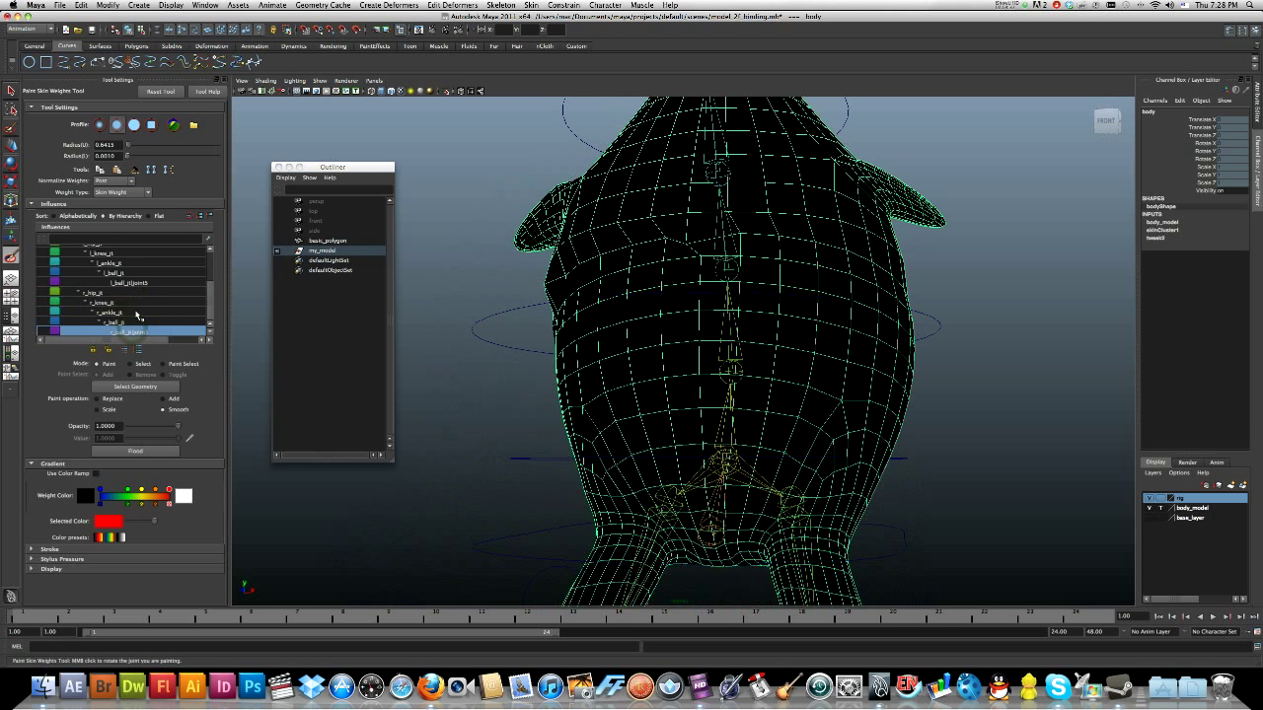
left_click(118, 291)
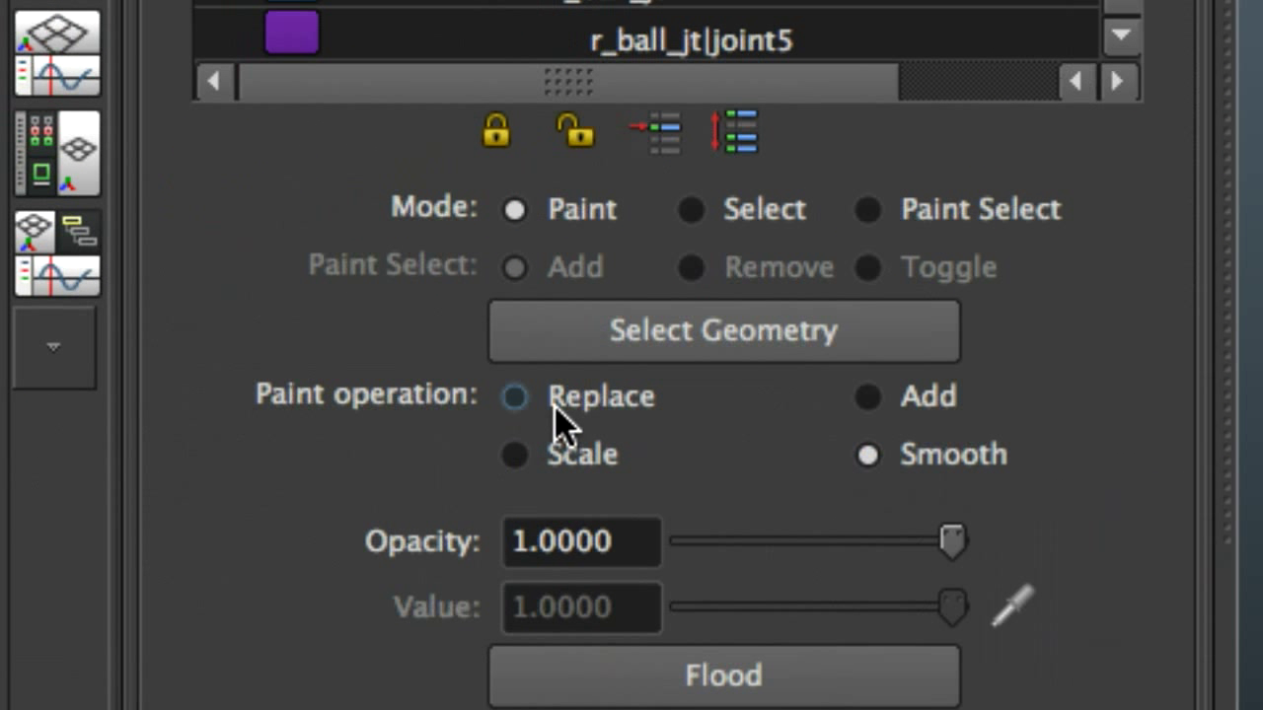
mouse_move(769, 424)
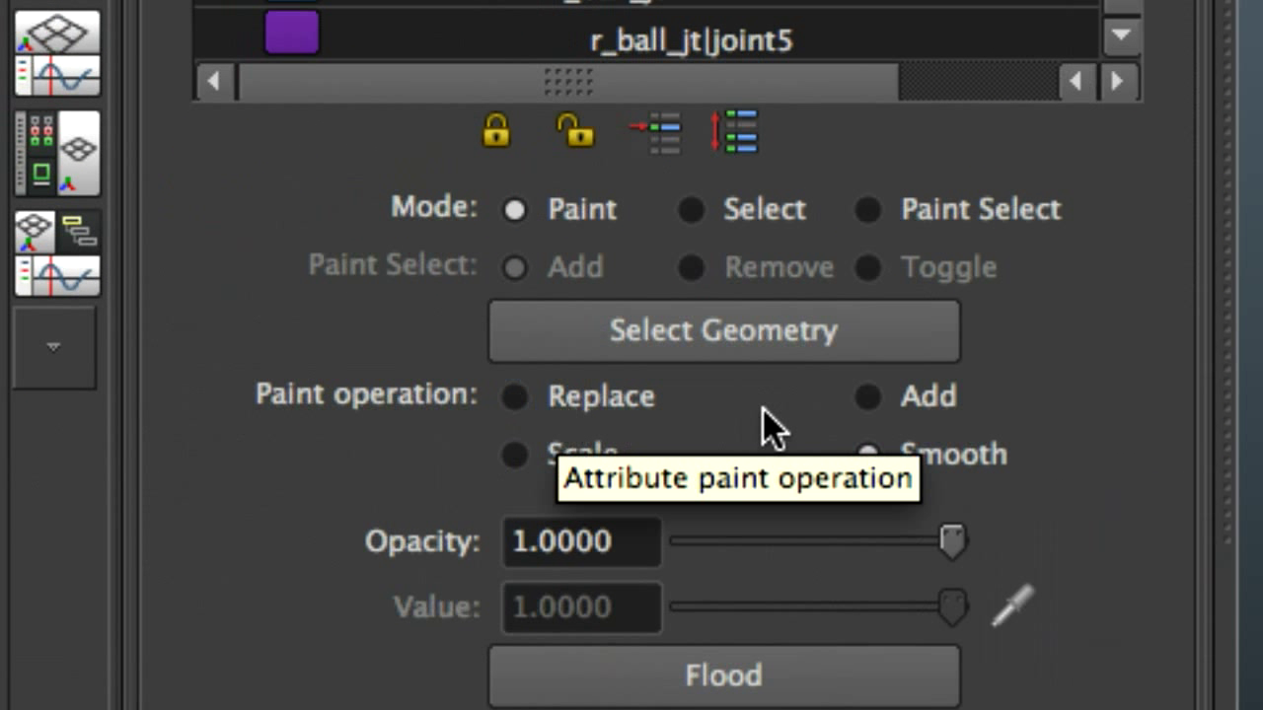
left_click(866, 455)
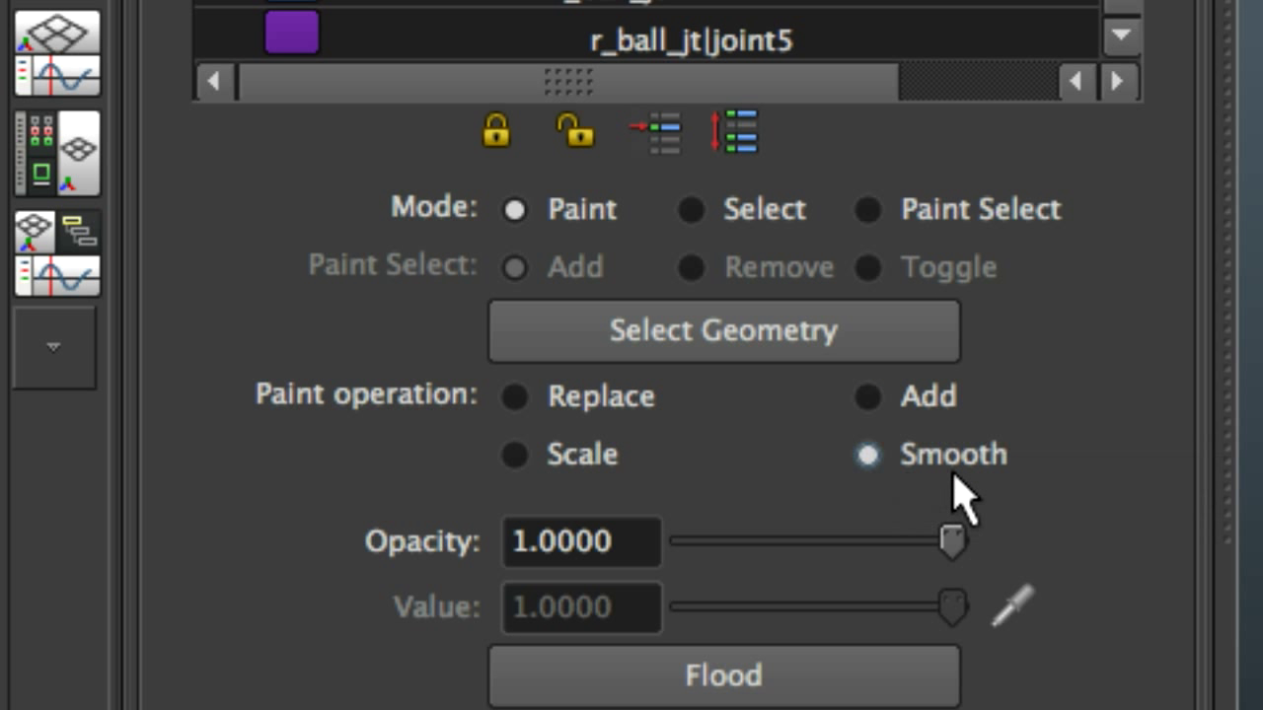
mouse_move(769, 543)
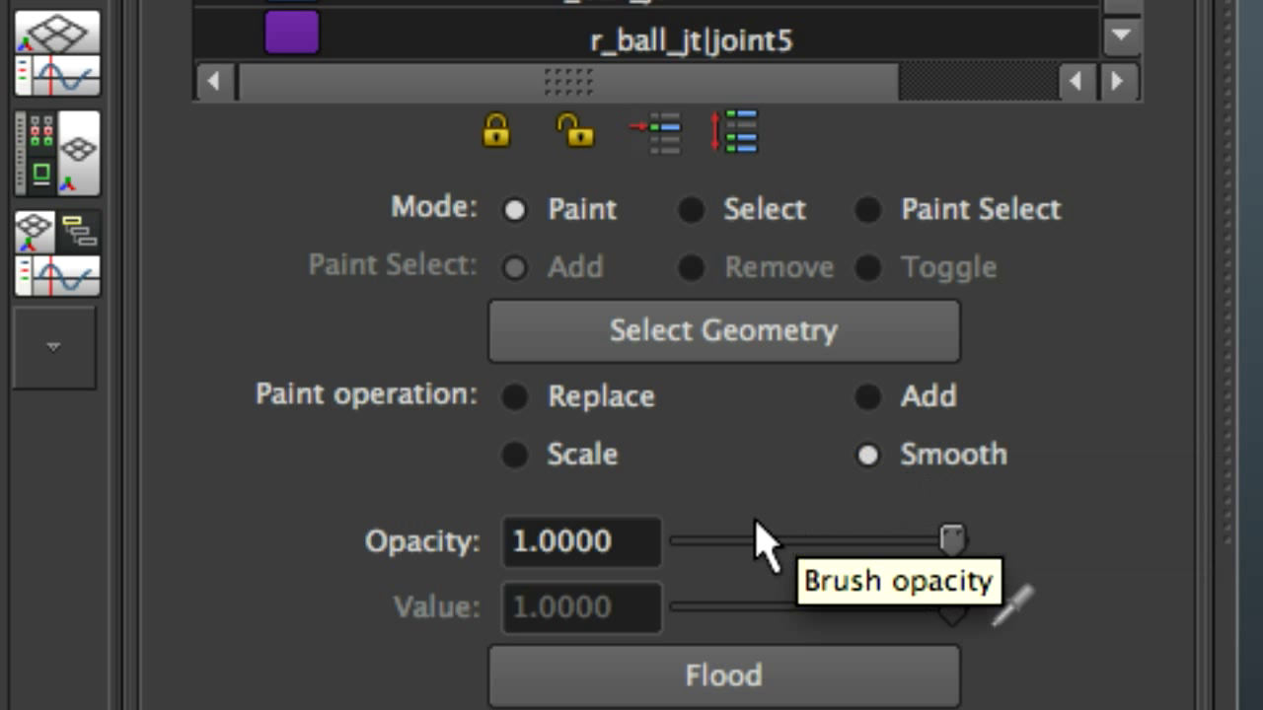
mouse_move(705, 627)
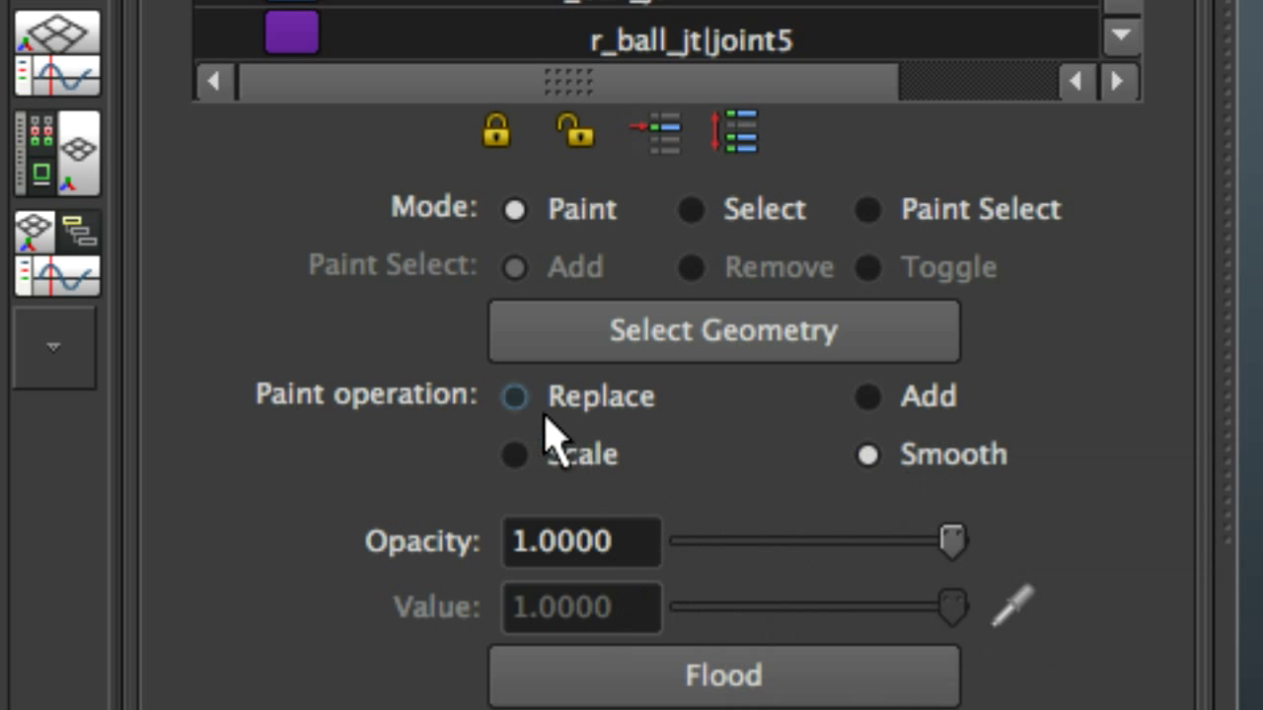
mouse_move(681, 424)
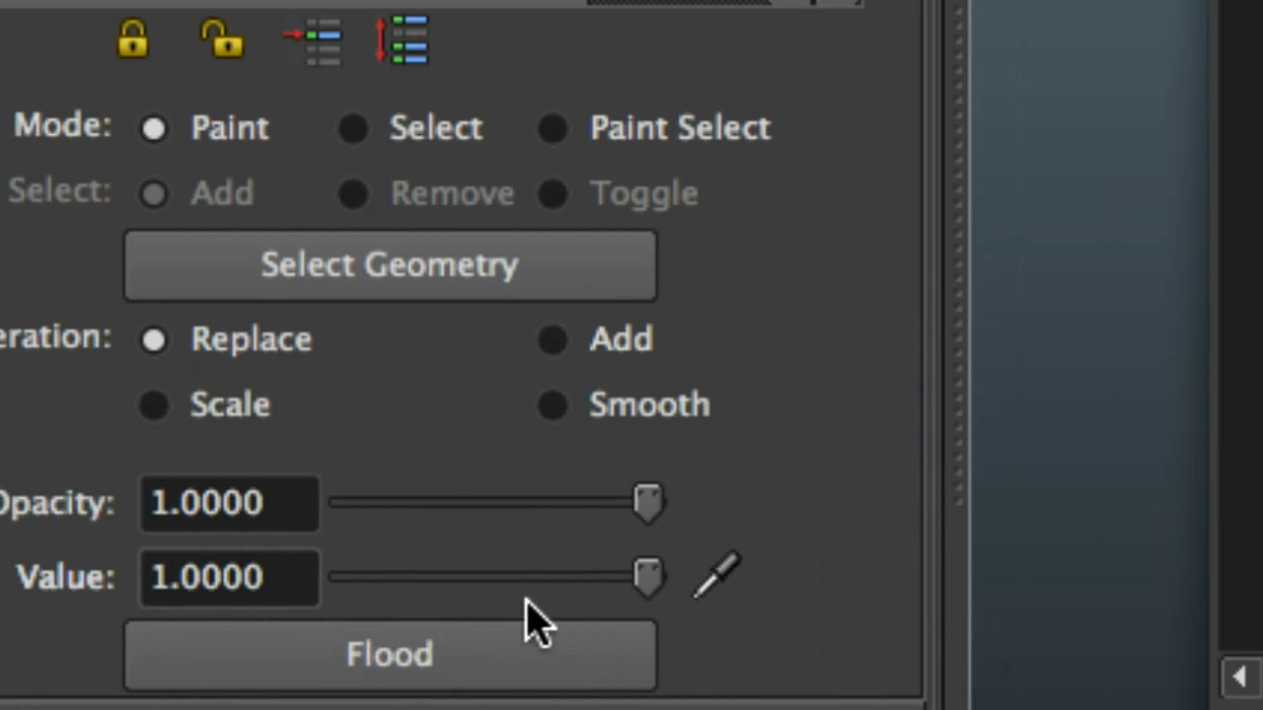
Set the Replace value to 0 and paint it onto the upper belly
left_click_drag(646, 577, 346, 577)
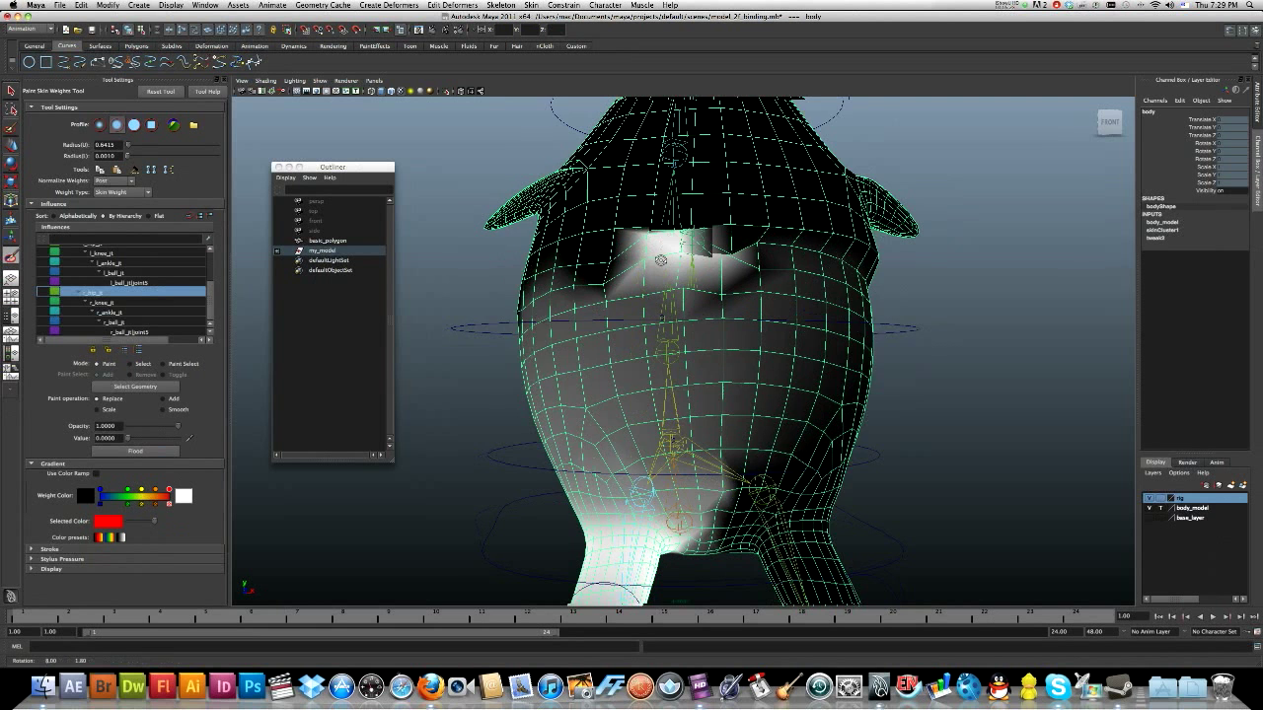
left_click_drag(690, 346, 671, 296)
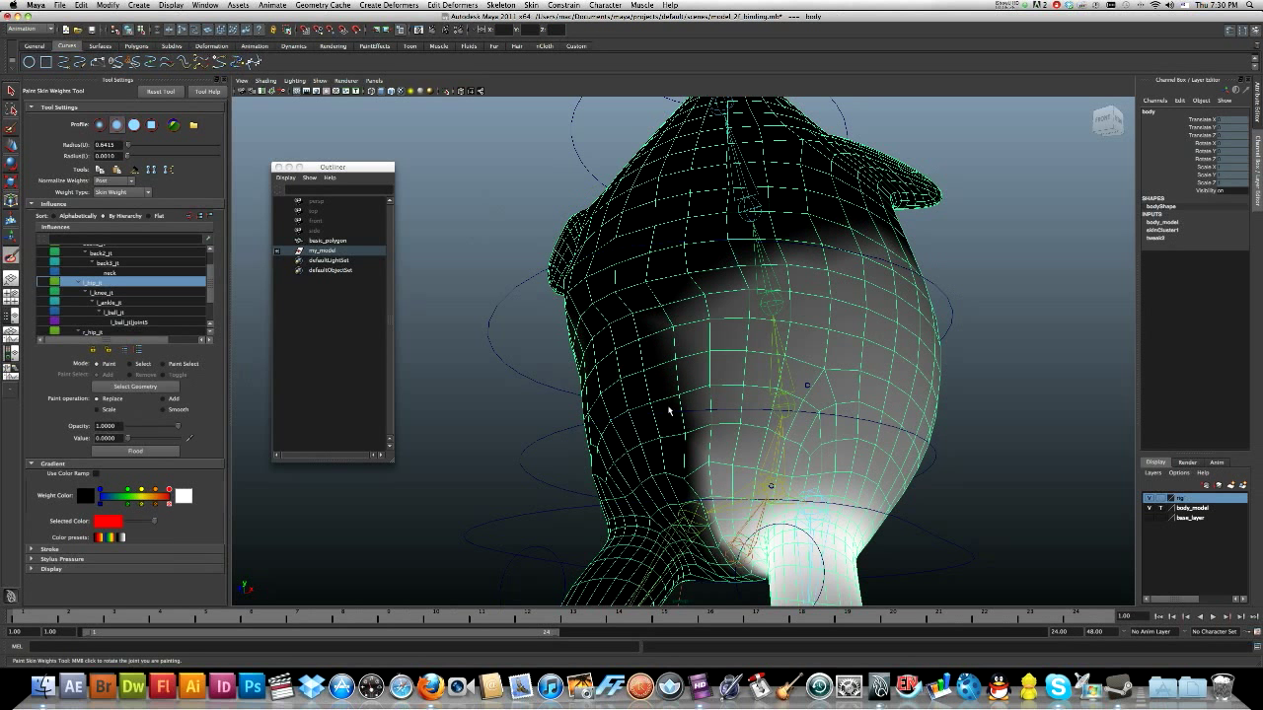
Paint away l_hip_jt influence on the torso, then show l_knee_jt weights
left_click_drag(671, 414, 638, 267)
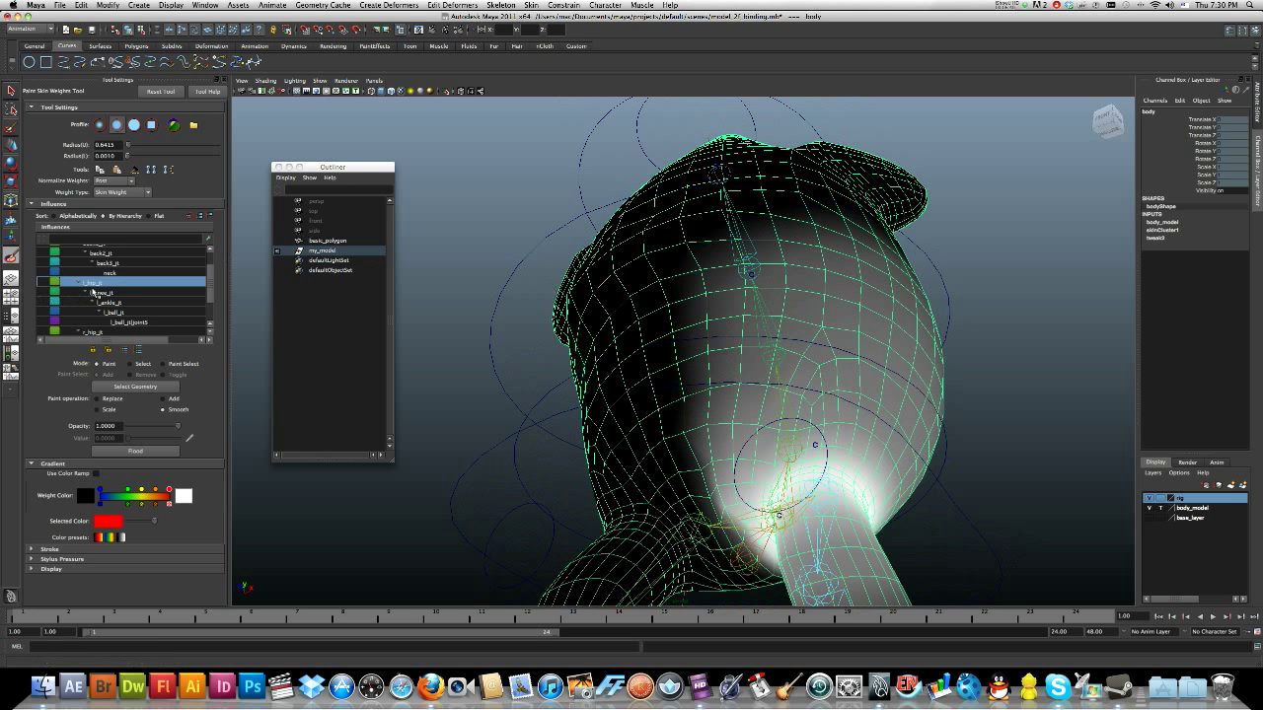
left_click(109, 301)
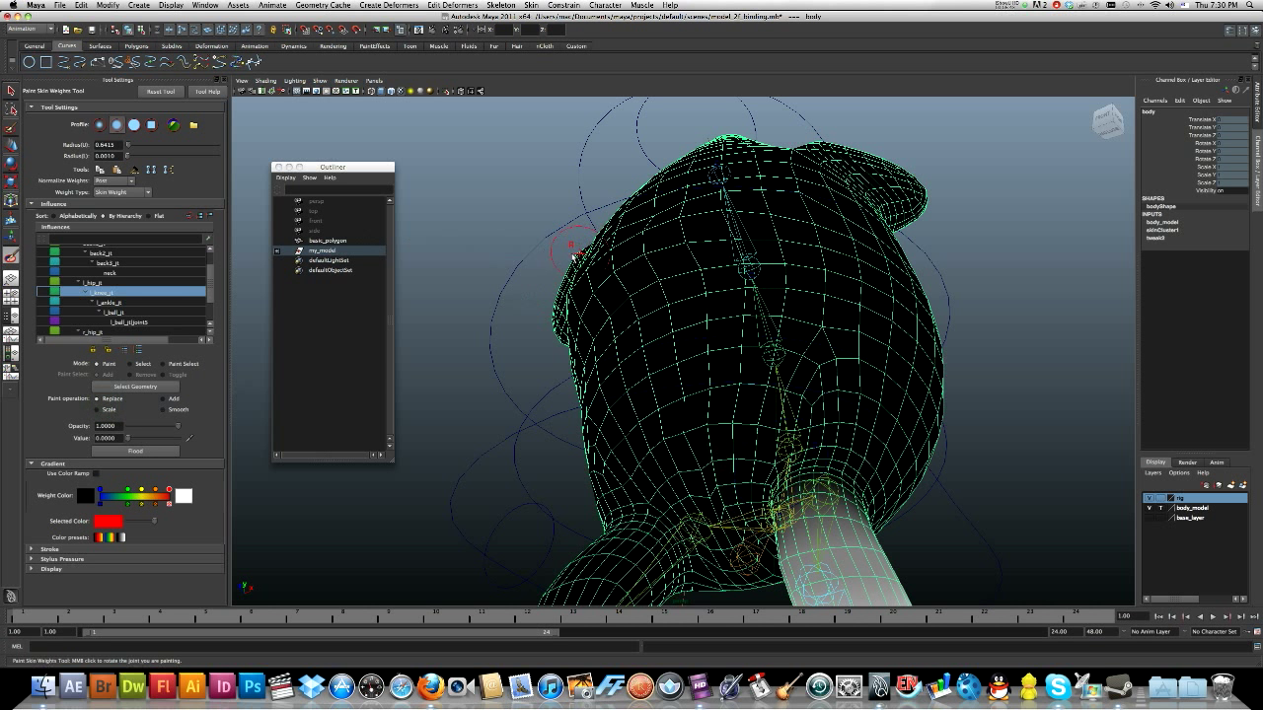
left_click(94, 282)
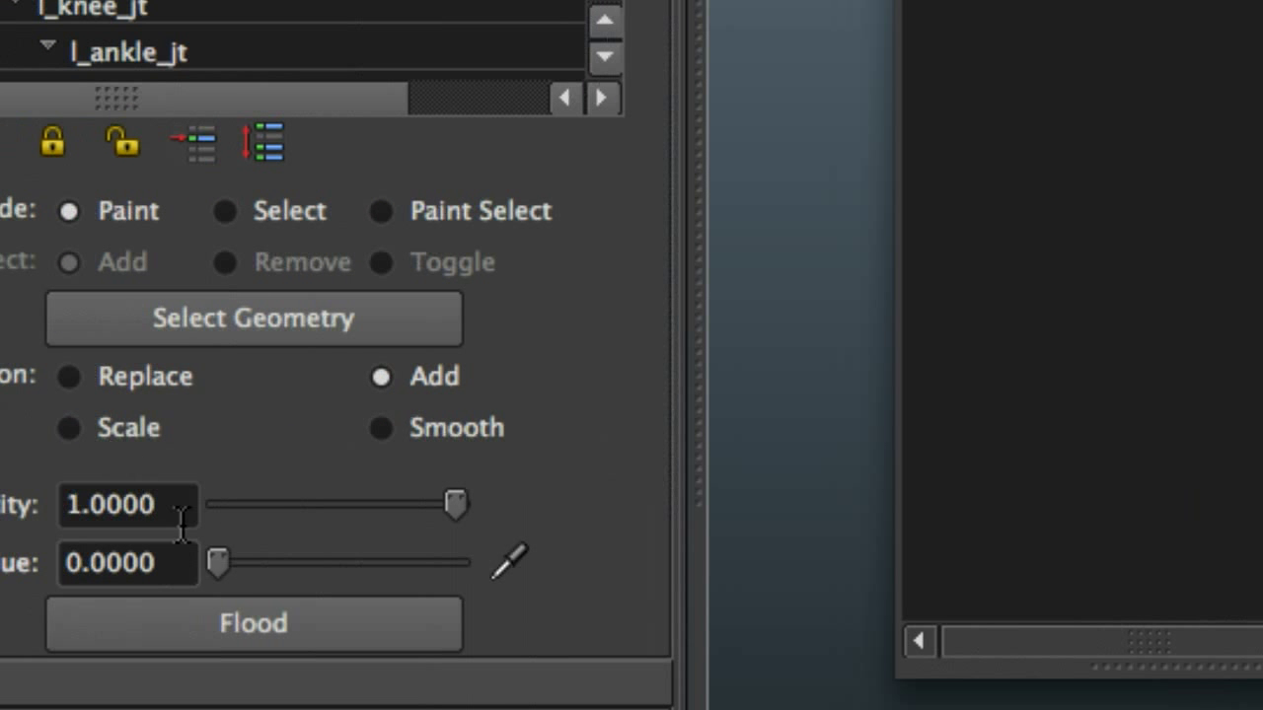
Adjust the Add value and paint root_jt weight onto the lower belly
left_click_drag(217, 562, 239, 562)
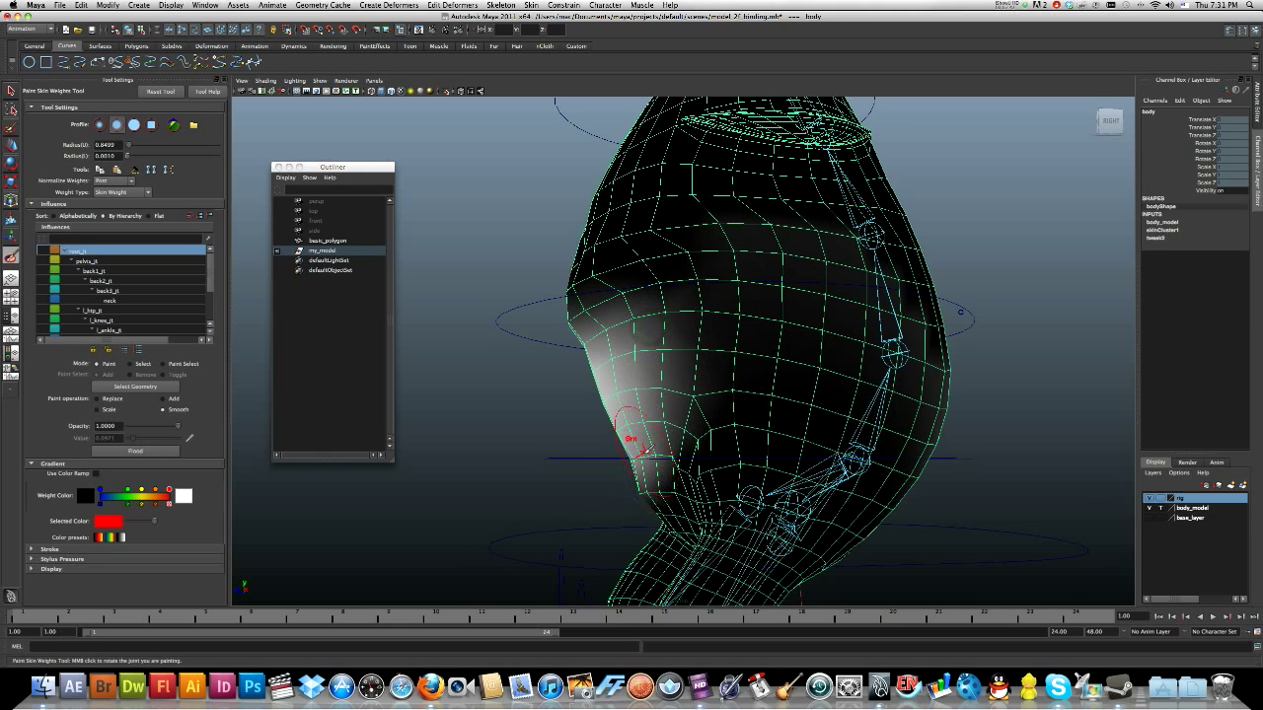
left_click_drag(690, 394, 710, 296)
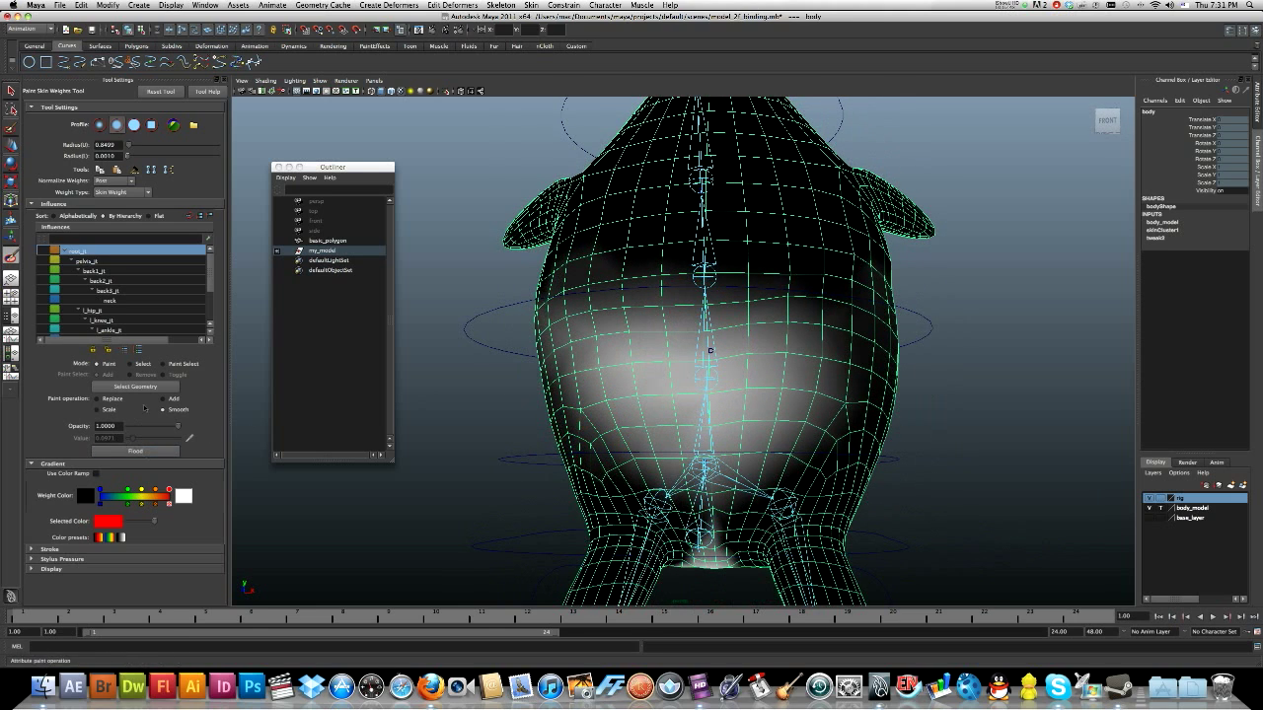
mouse_move(231, 425)
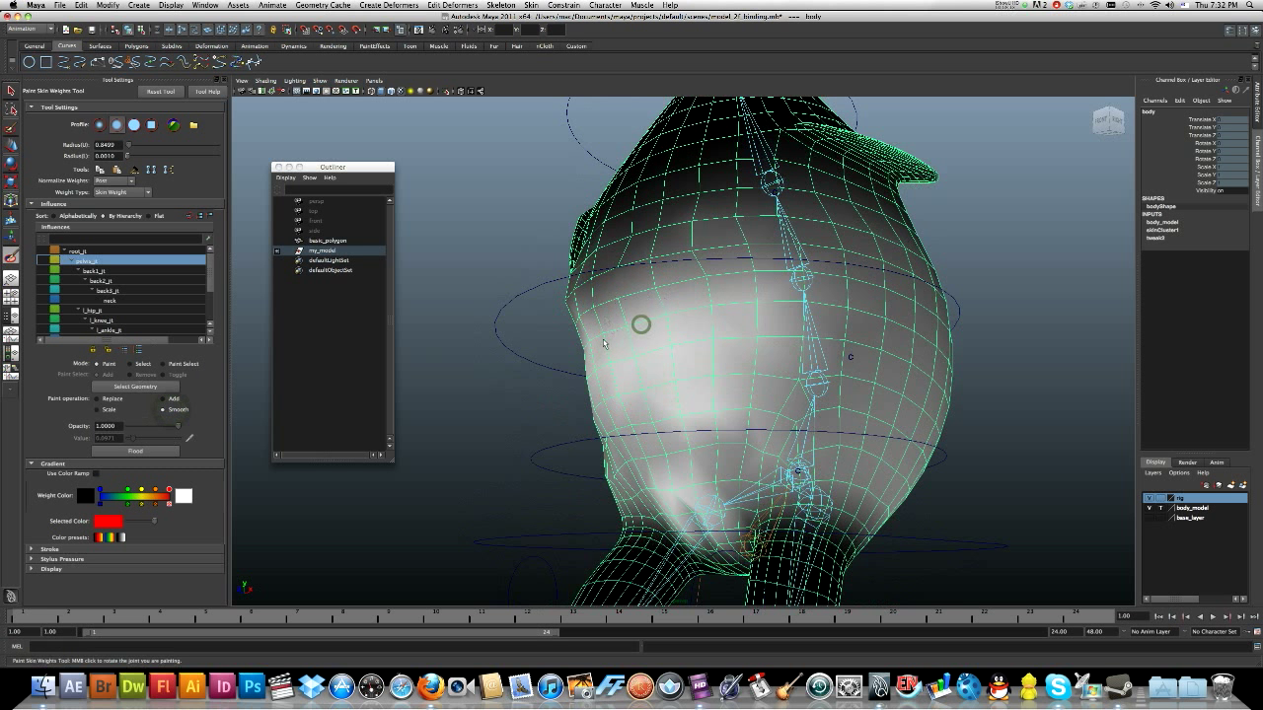
mouse_move(694, 466)
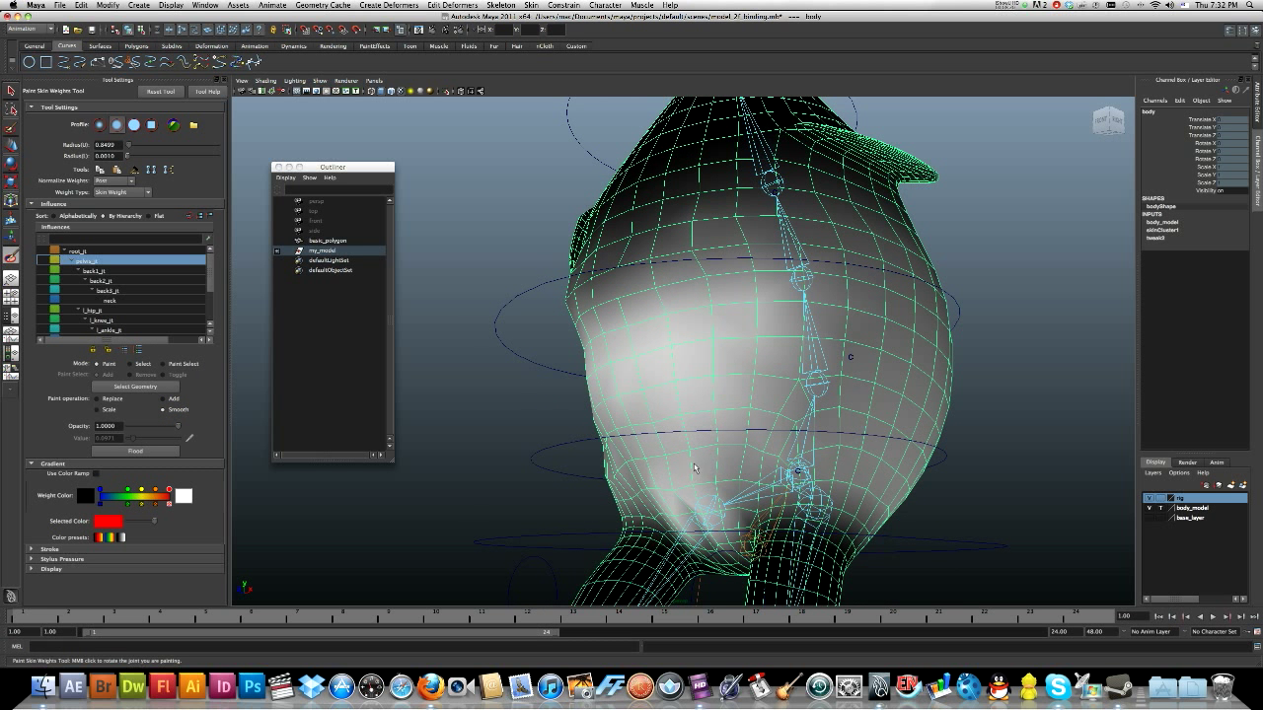